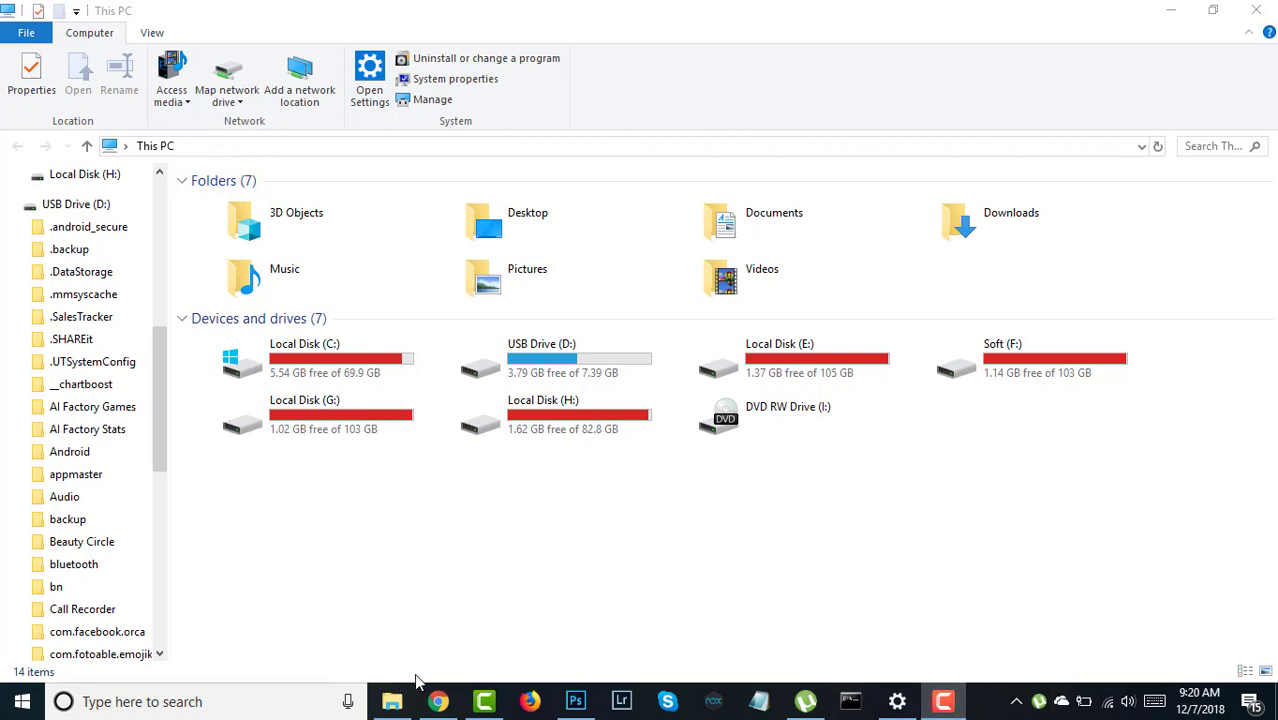
pyautogui.moveTo(560, 556)
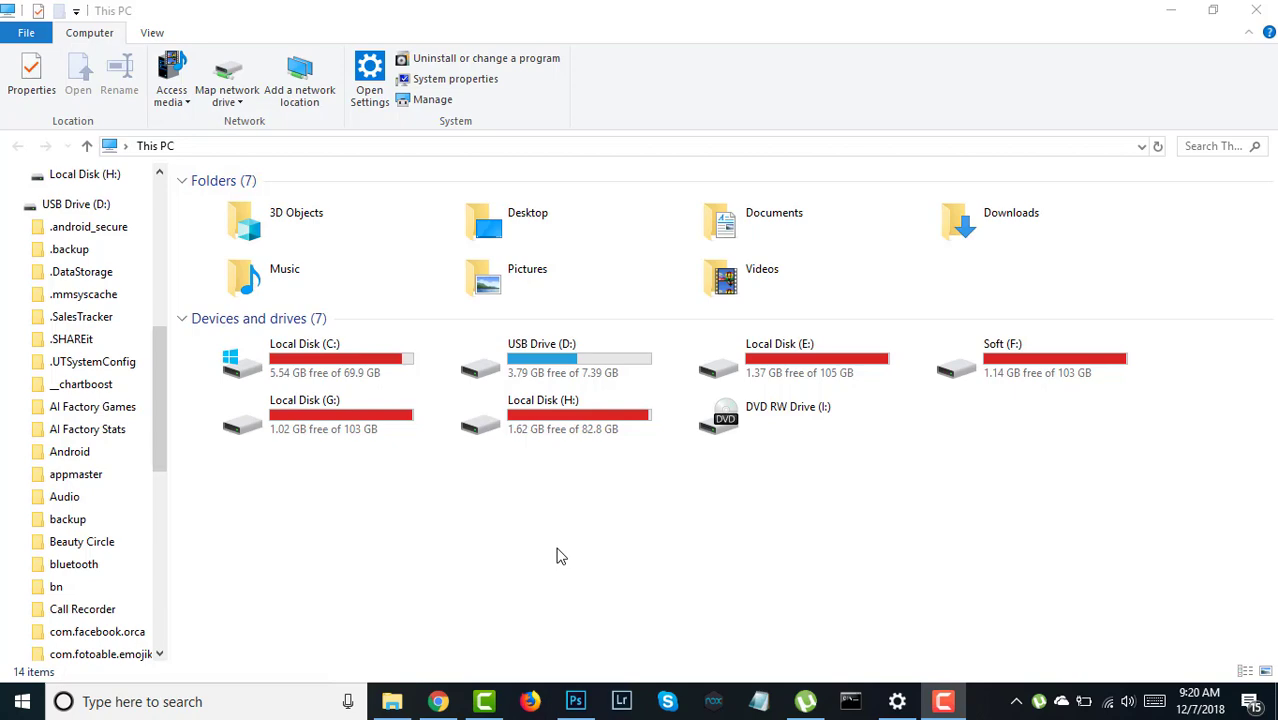
pyautogui.moveTo(392, 700)
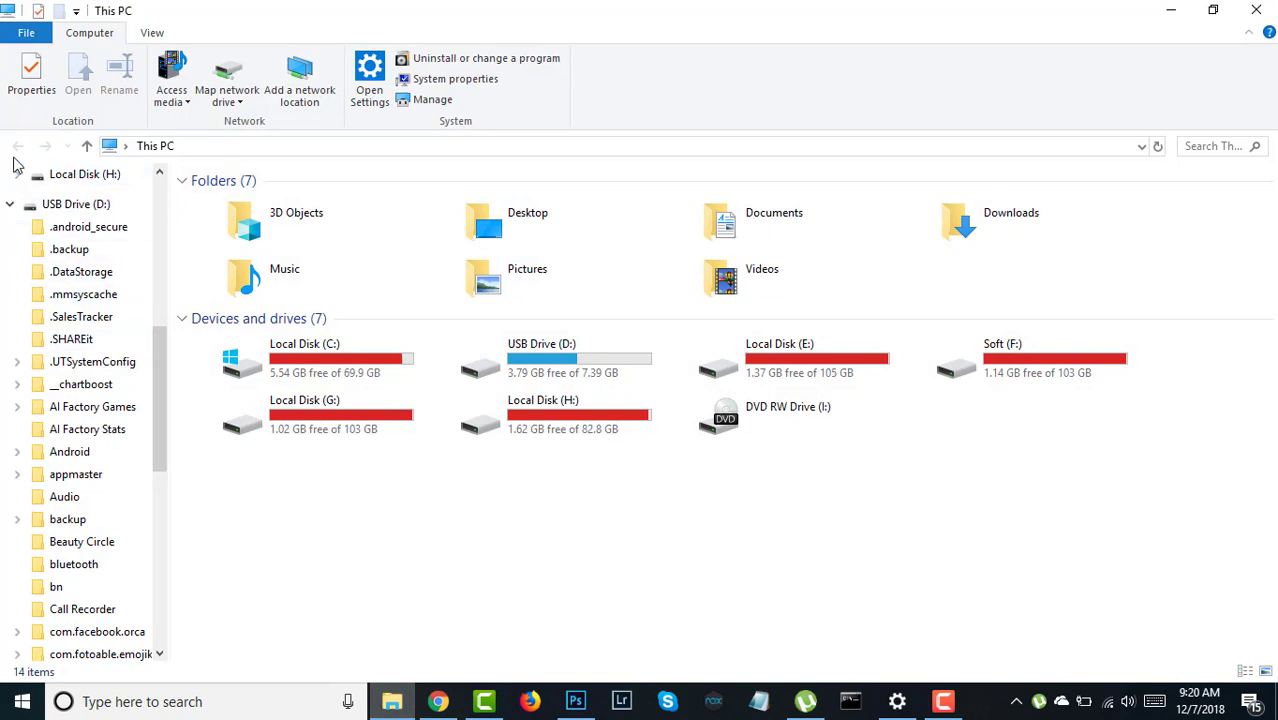
# - Browse into USB Drive (D:) and its Movies folder holding the TWRP, Magisk and SuperSU files
pyautogui.click(540, 360)
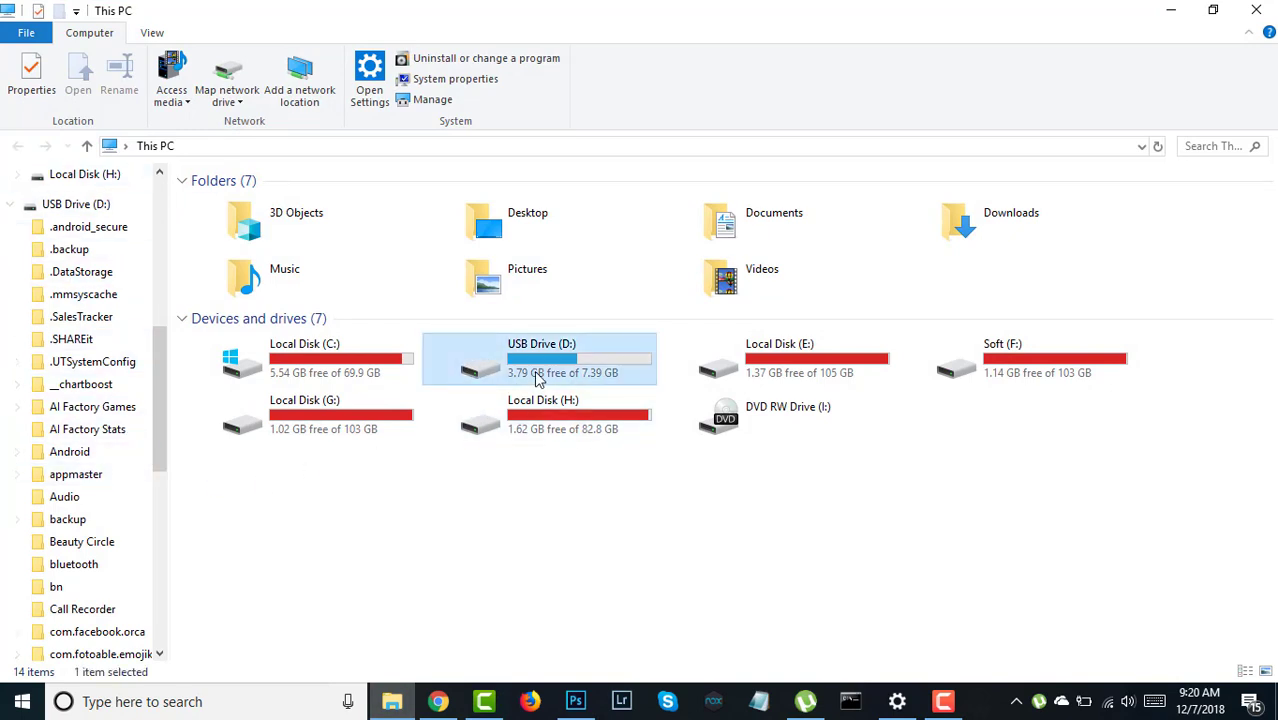
pyautogui.click(540, 360)
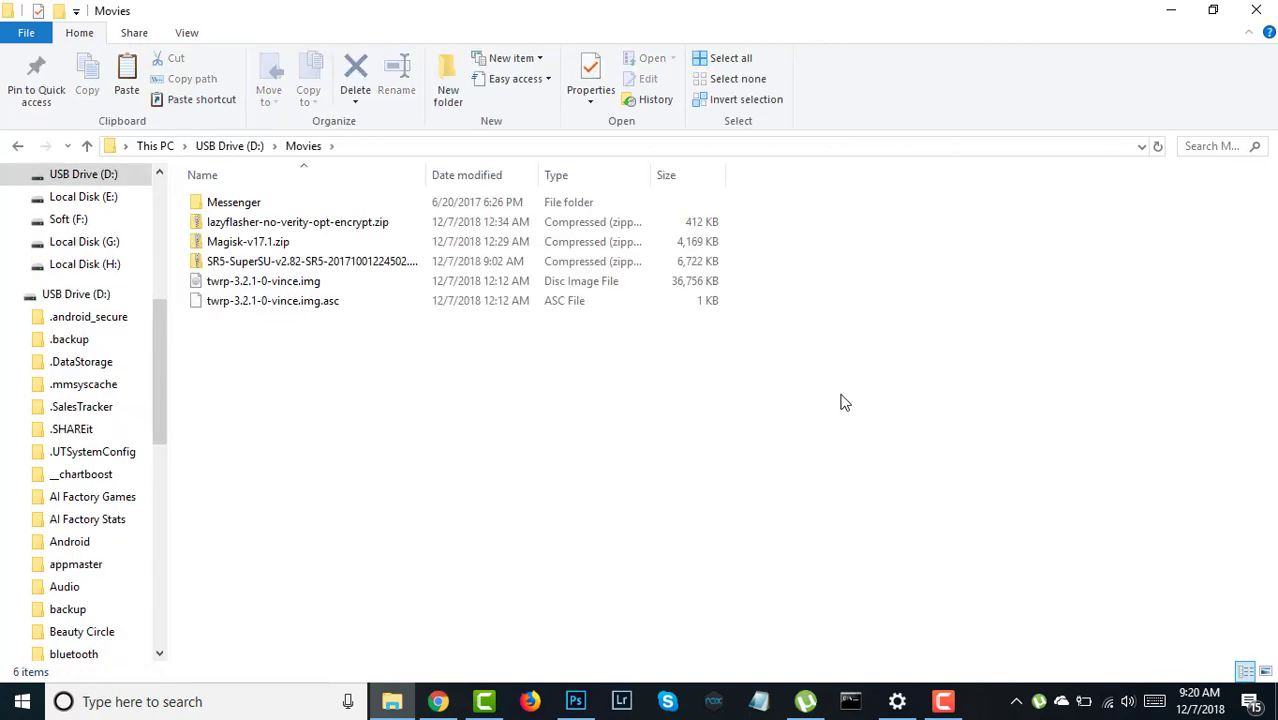
pyautogui.click(272, 300)
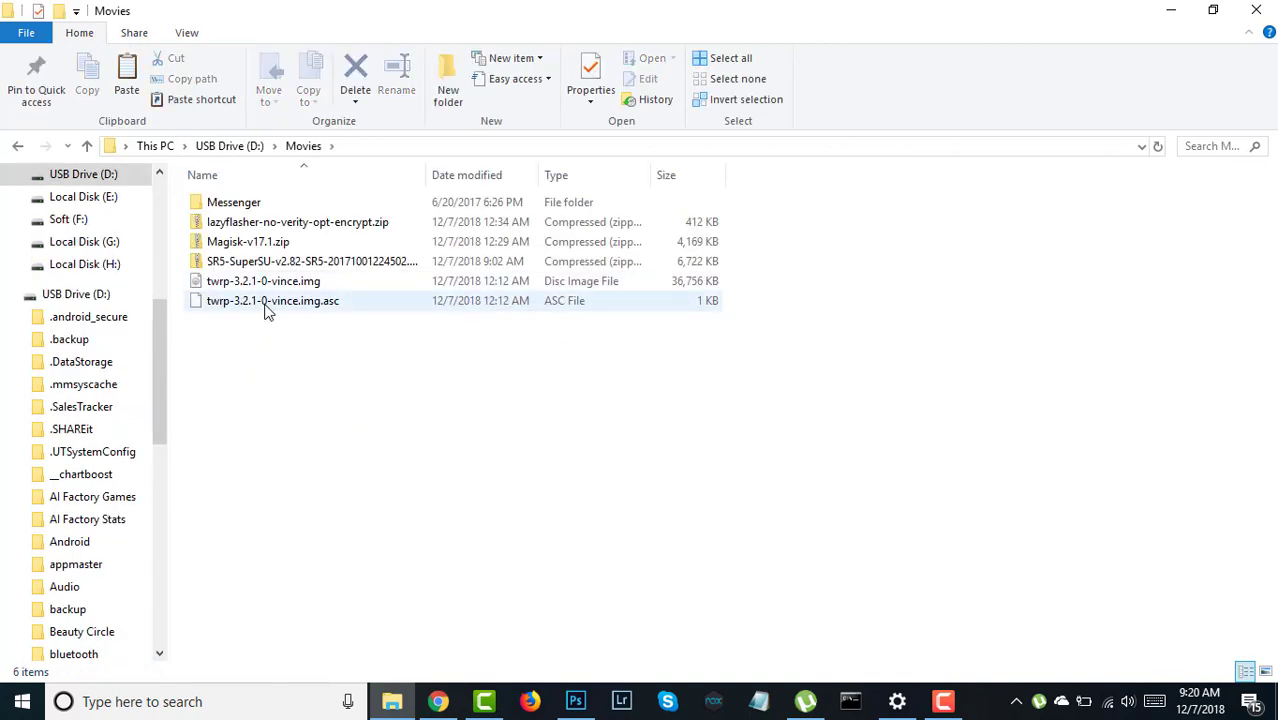
pyautogui.click(310, 260)
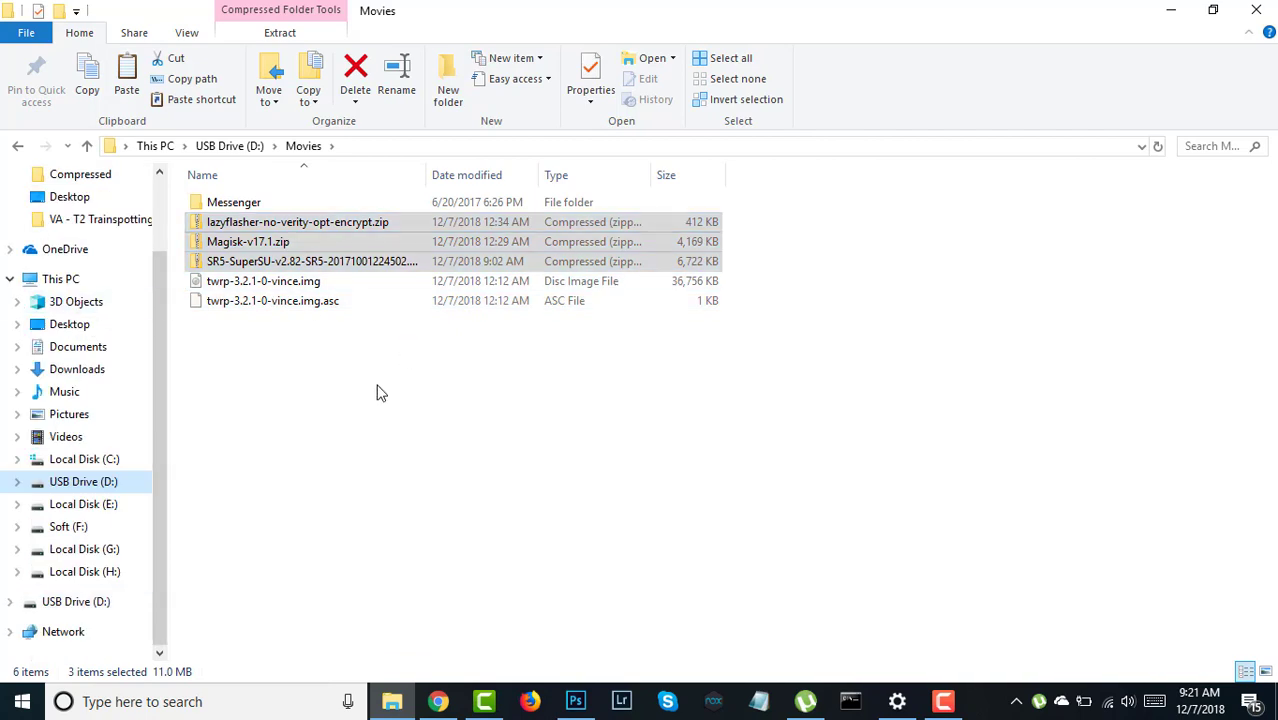
pyautogui.moveTo(352, 424)
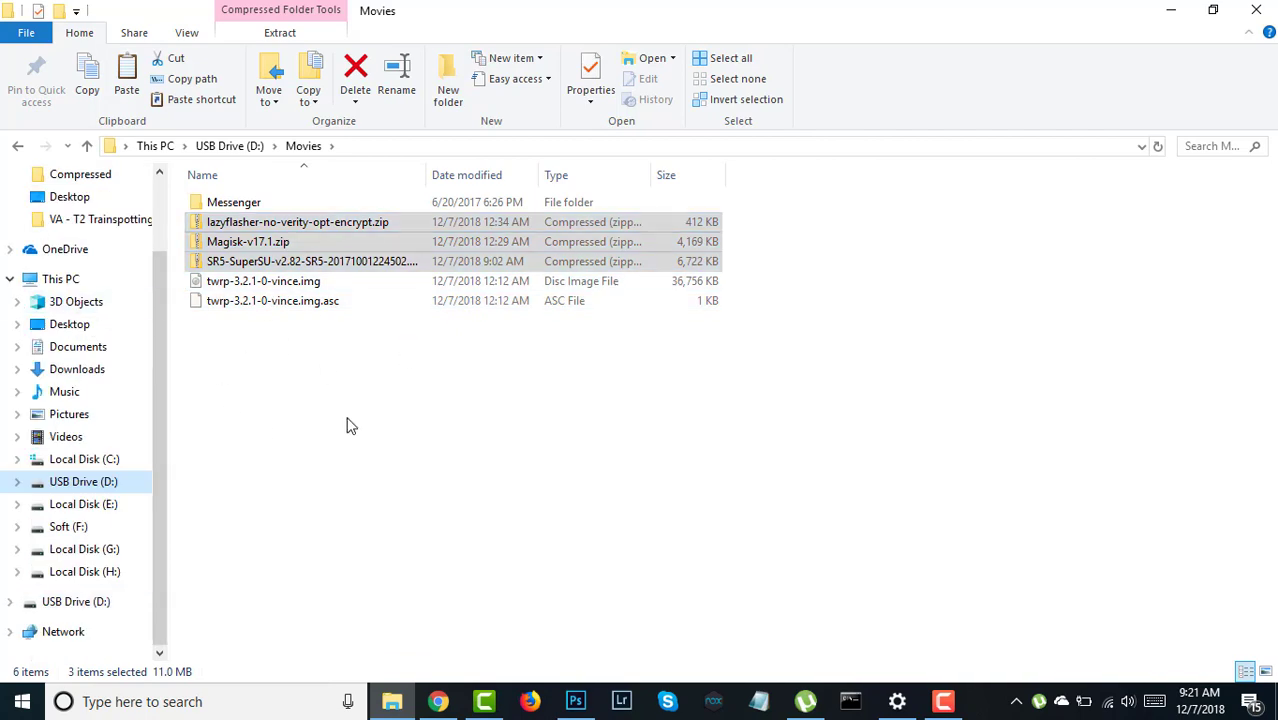
pyautogui.moveTo(84, 458)
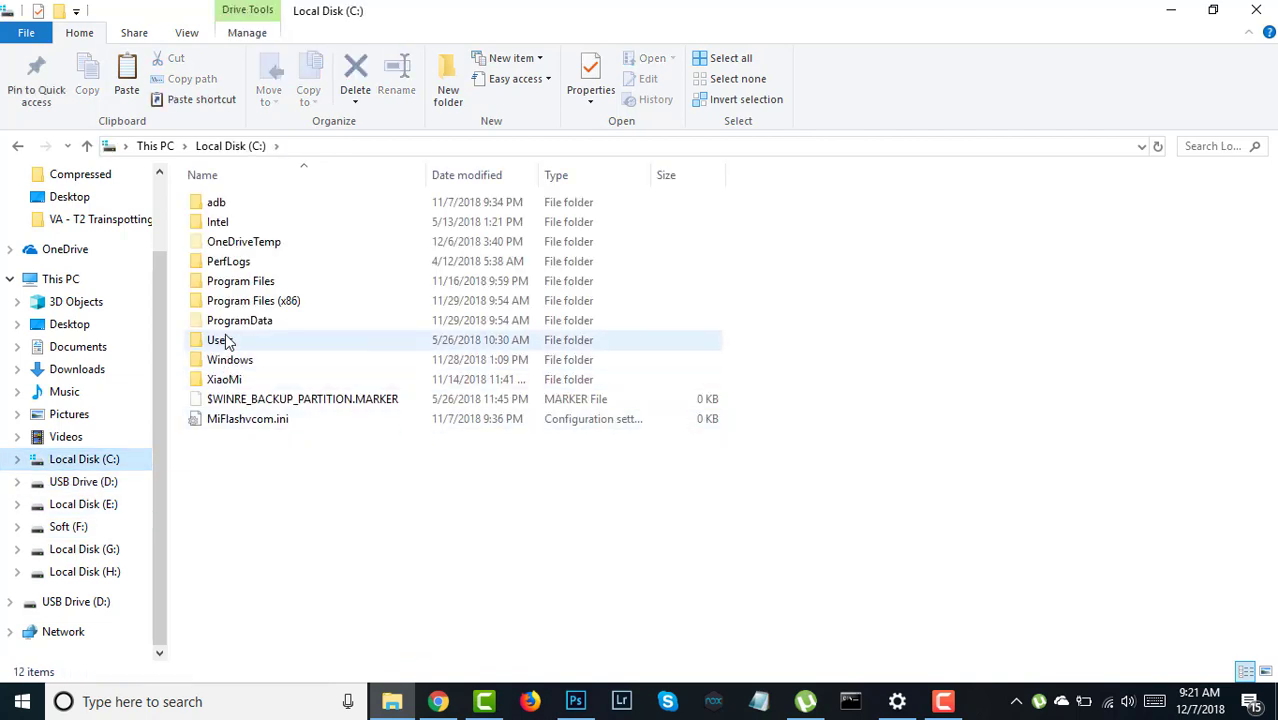
# - Browse Local Disk (C:) > Program Files (x86) > Minimal ADB and Fastboot
pyautogui.doubleClick(240, 300)
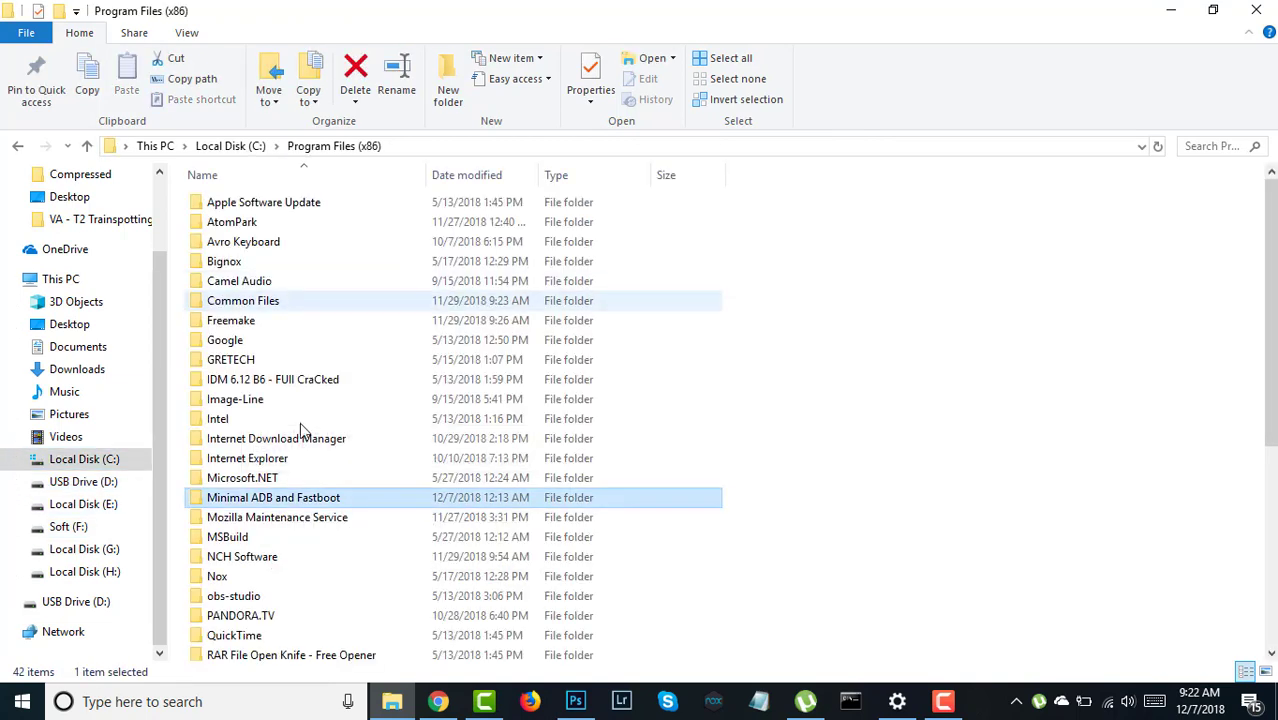
pyautogui.moveTo(310, 496)
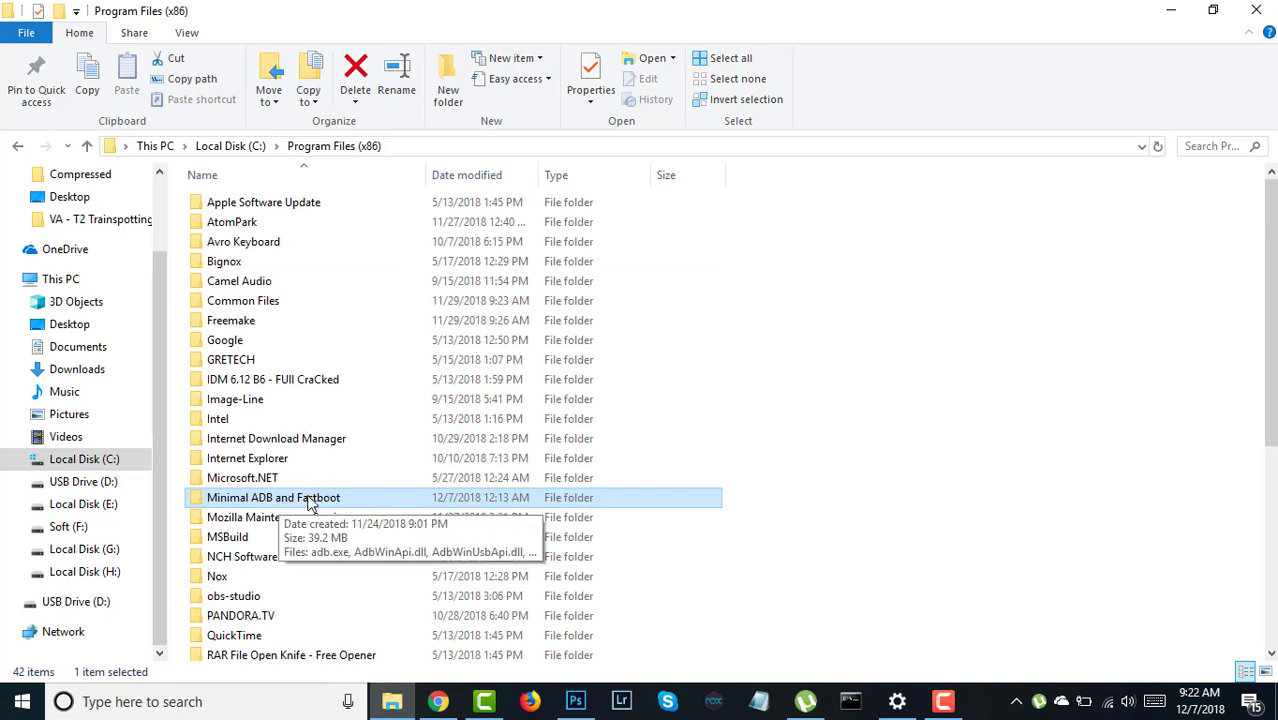
pyautogui.moveTo(304, 504)
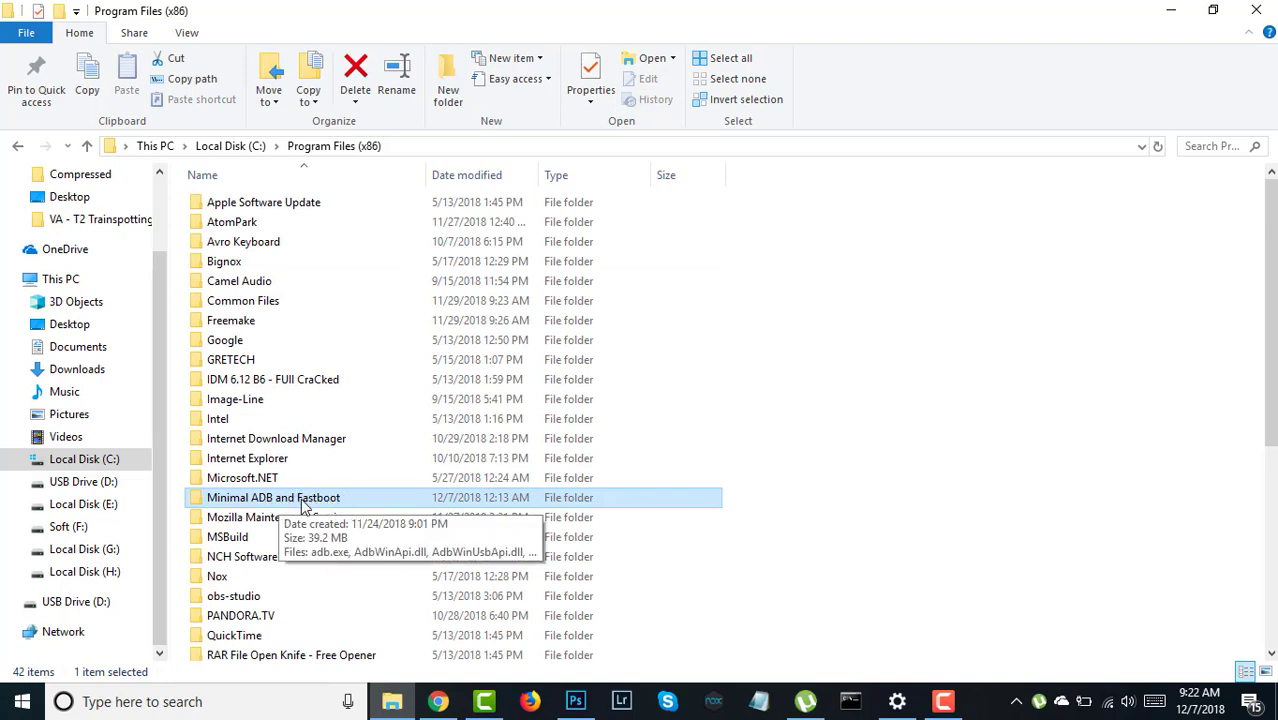
pyautogui.moveTo(312, 508)
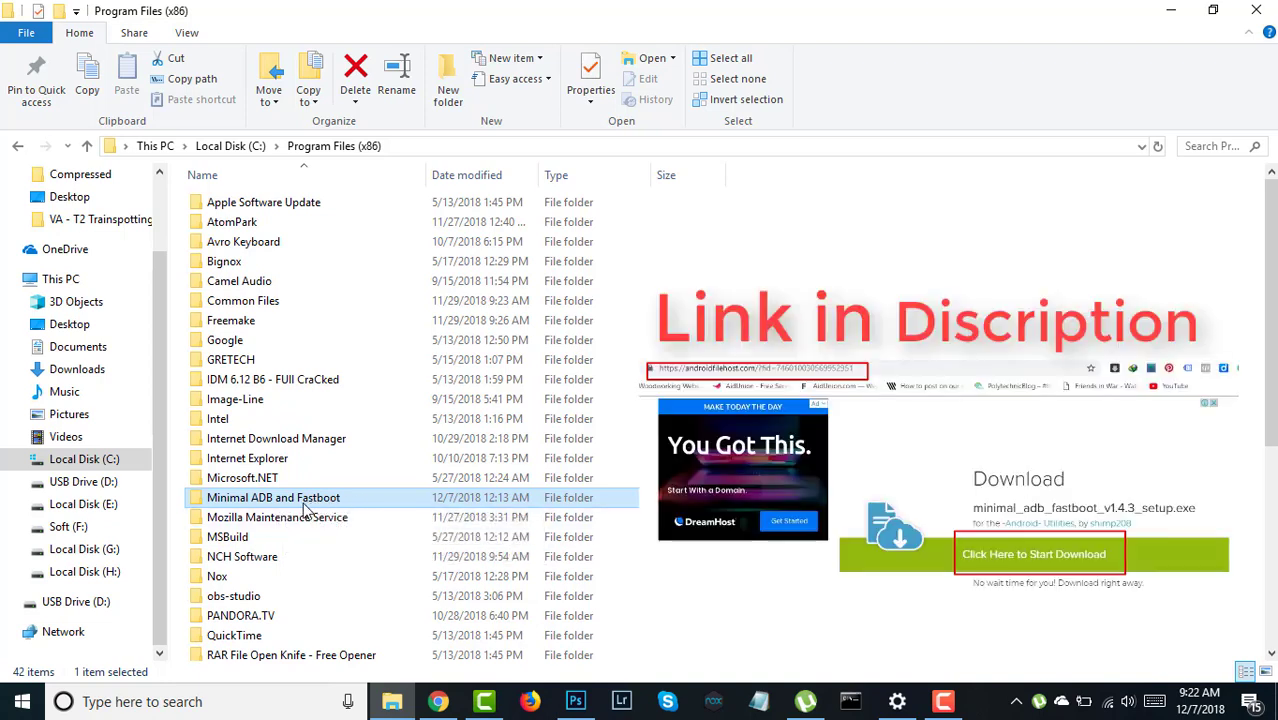
pyautogui.moveTo(290, 508)
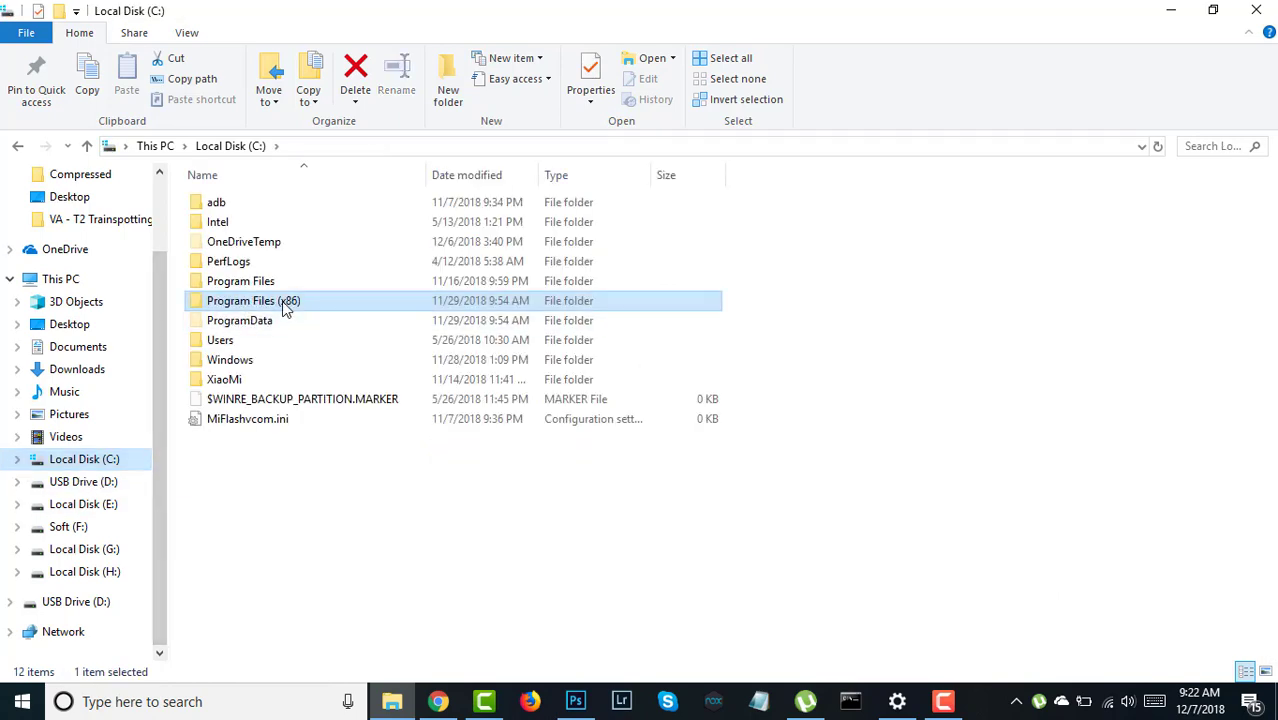
pyautogui.doubleClick(254, 300)
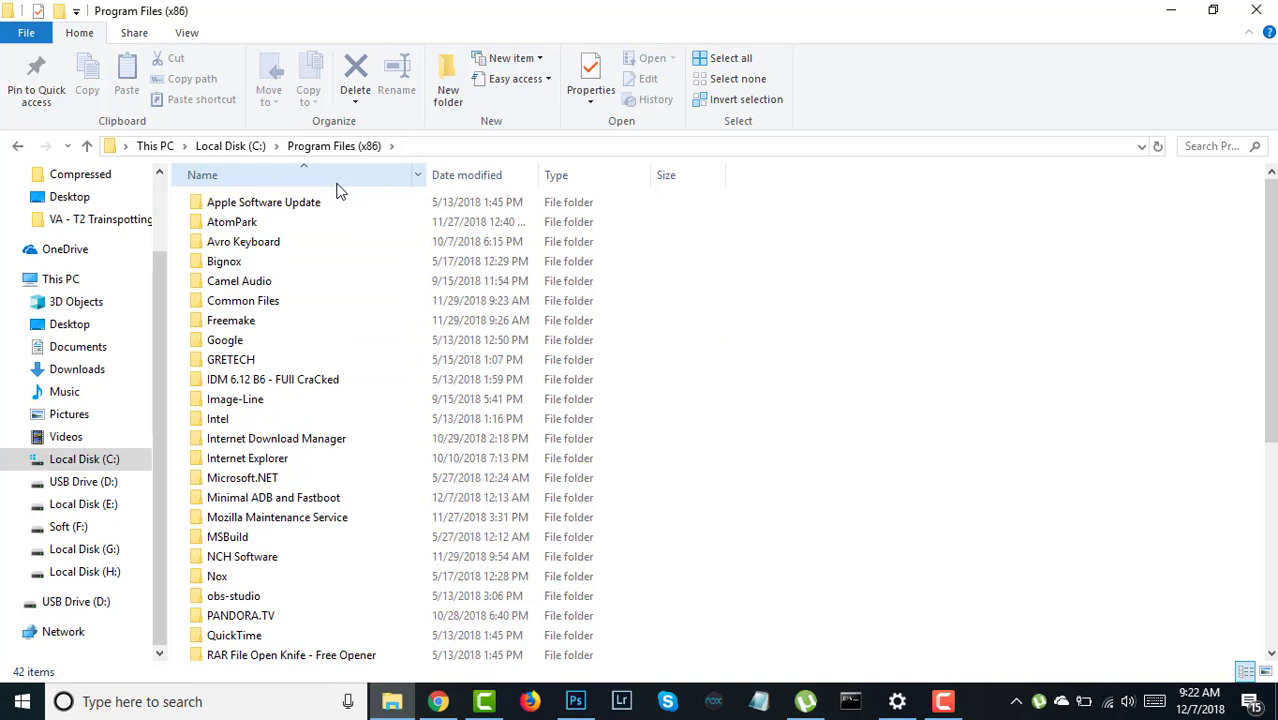
pyautogui.click(272, 496)
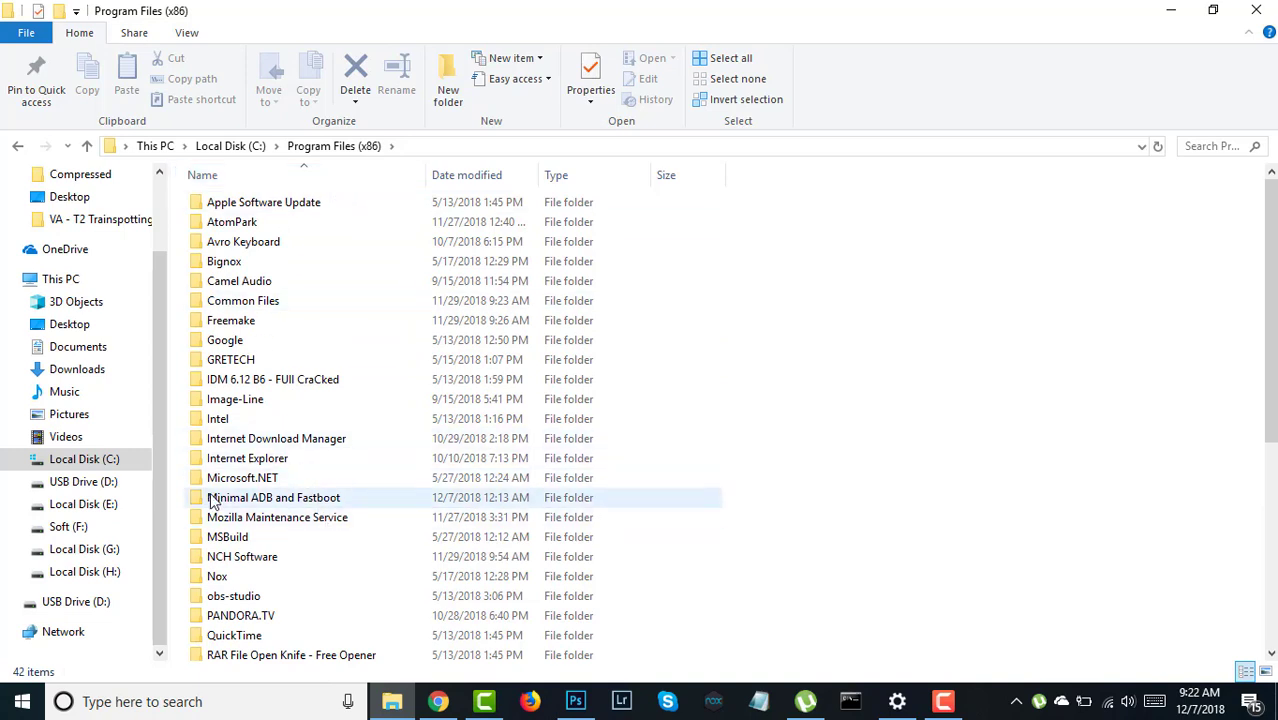
pyautogui.moveTo(280, 516)
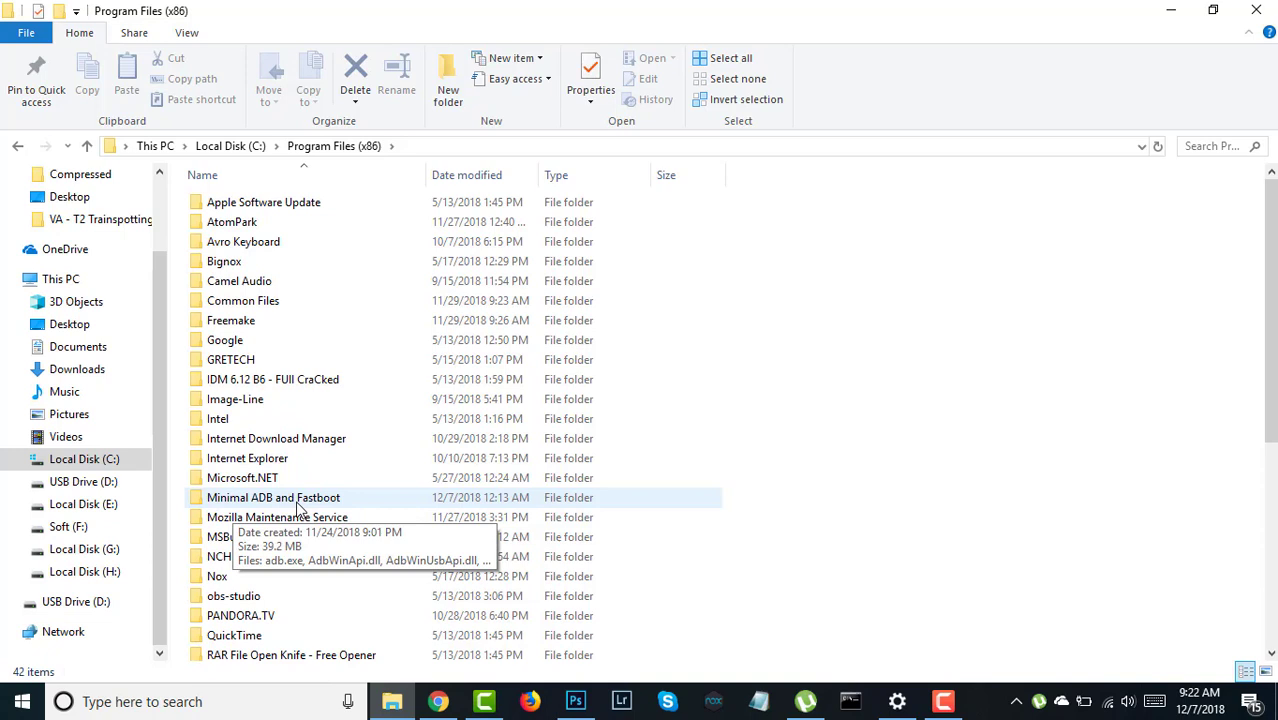
pyautogui.doubleClick(272, 496)
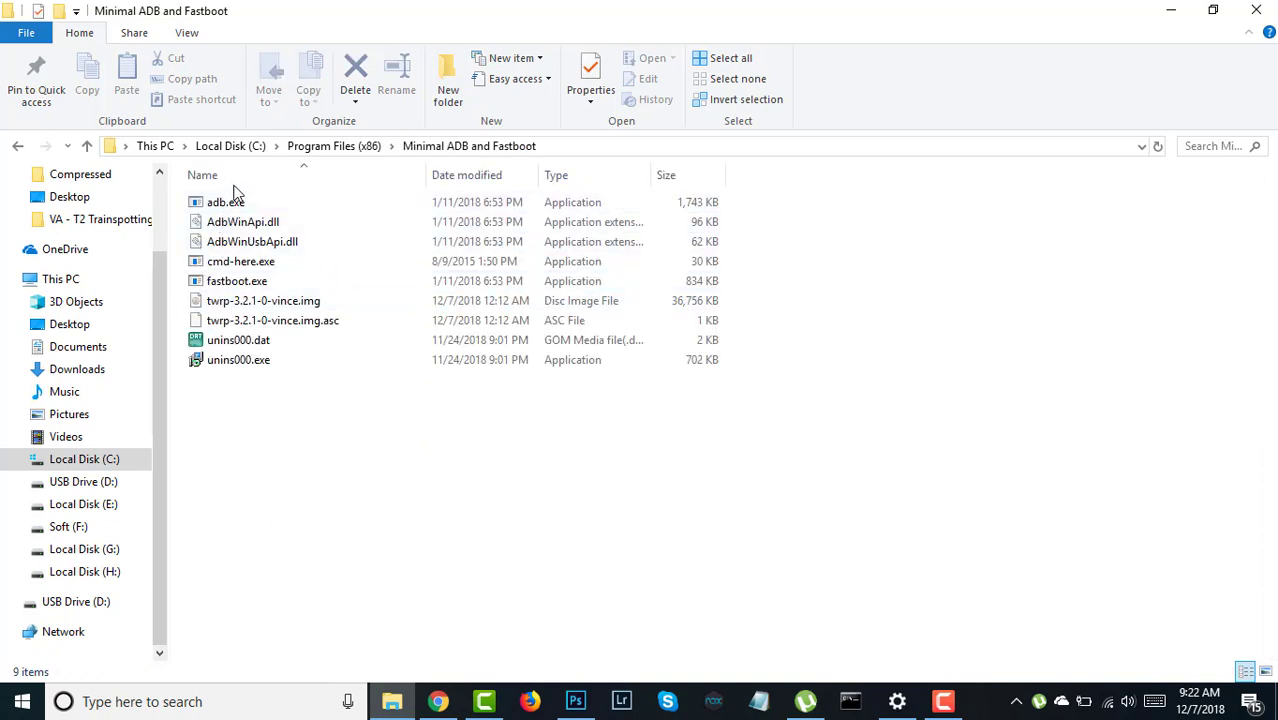
pyautogui.click(264, 300)
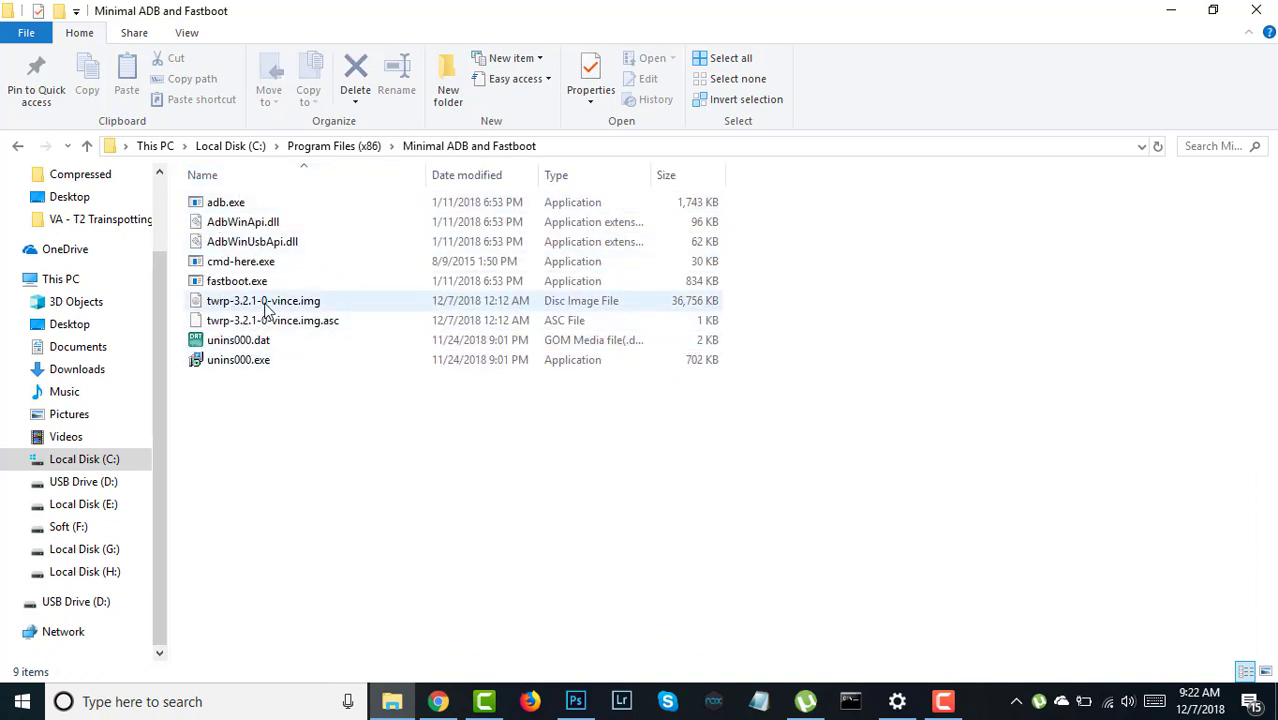
# - Paste the two twrp files into the folder, replacing the existing copies in the destination
pyautogui.click(390, 700)
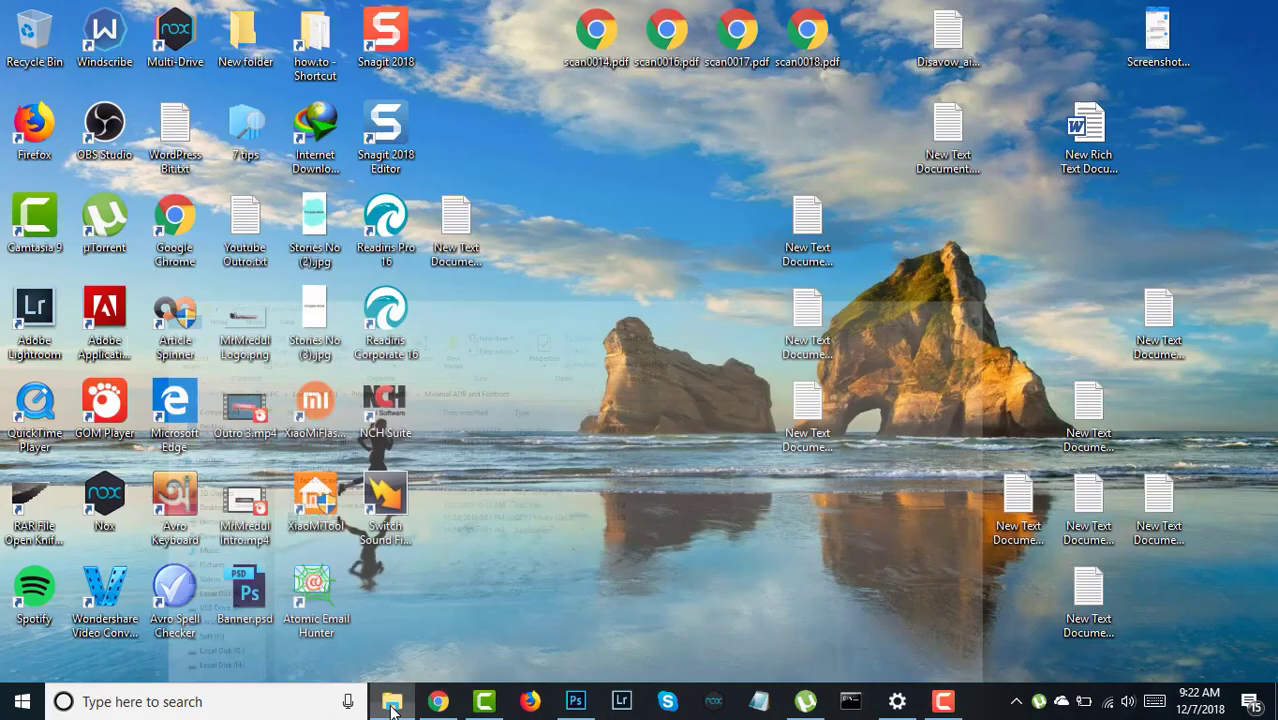
pyautogui.click(390, 700)
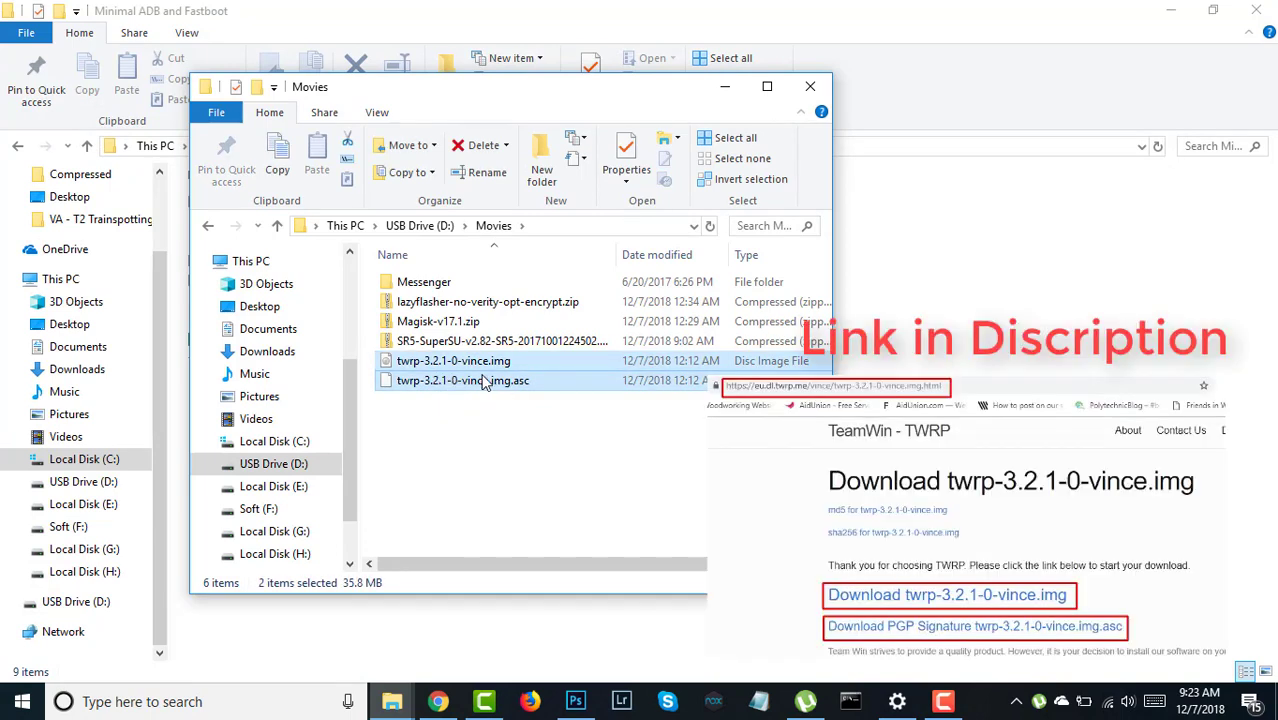
pyautogui.rightClick(462, 380)
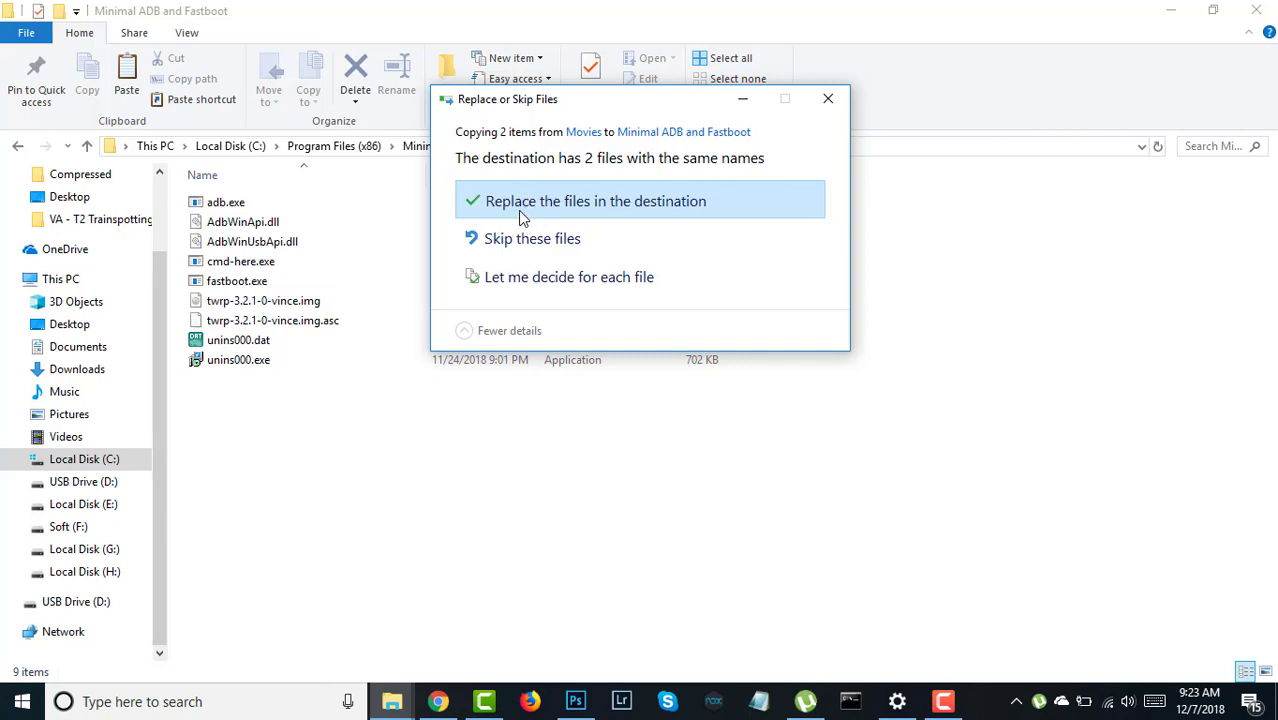
pyautogui.click(596, 200)
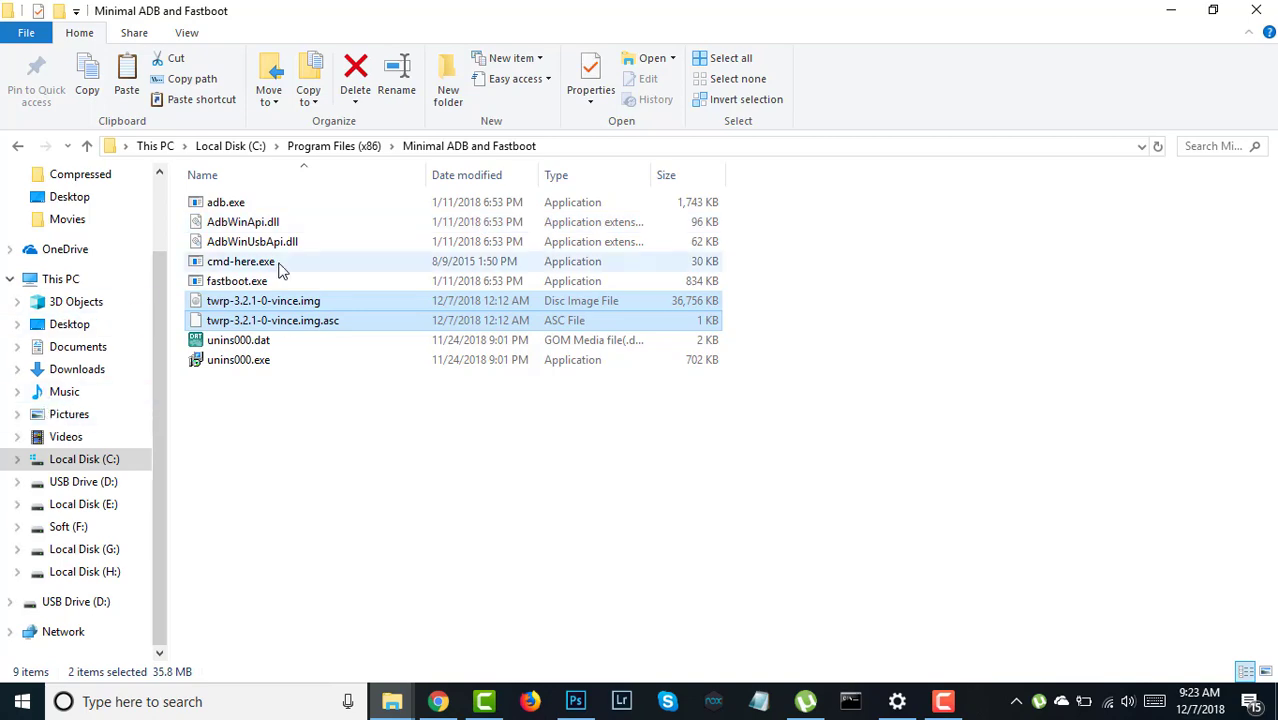
pyautogui.moveTo(256, 300)
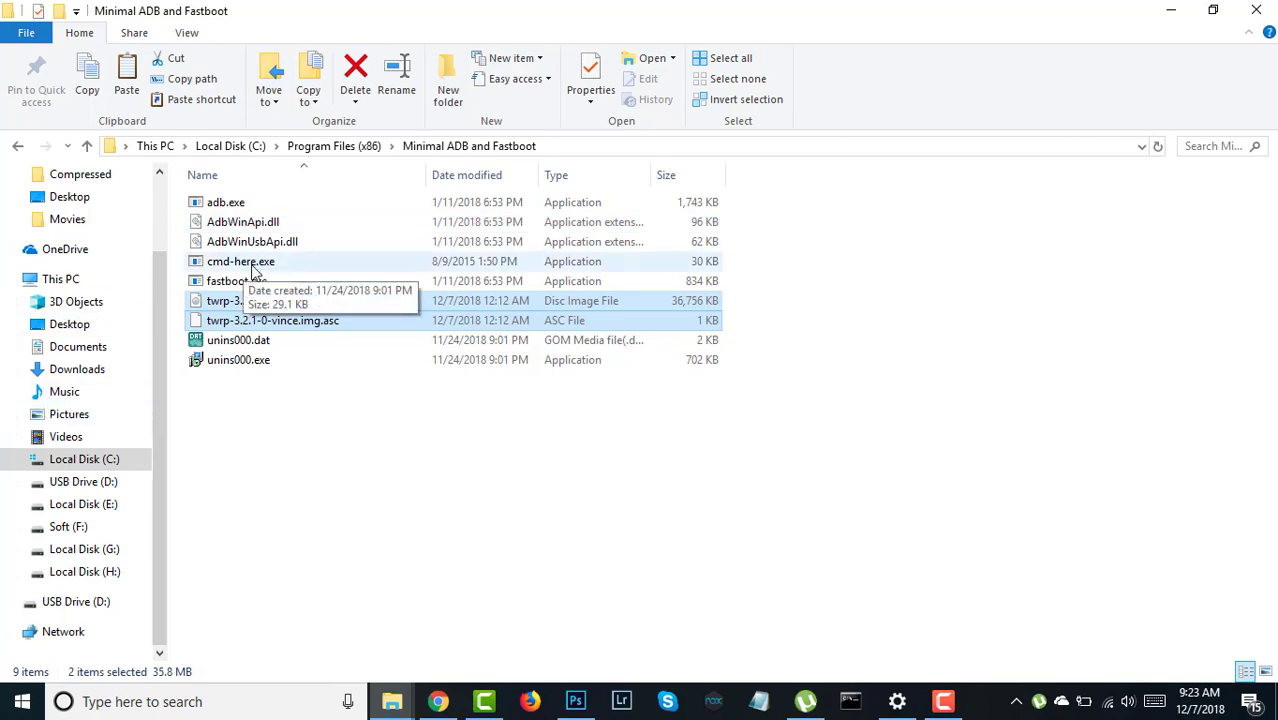
# - Launch cmd-here.exe and run 'fastboot devices' to confirm the phone is detected
pyautogui.doubleClick(240, 260)
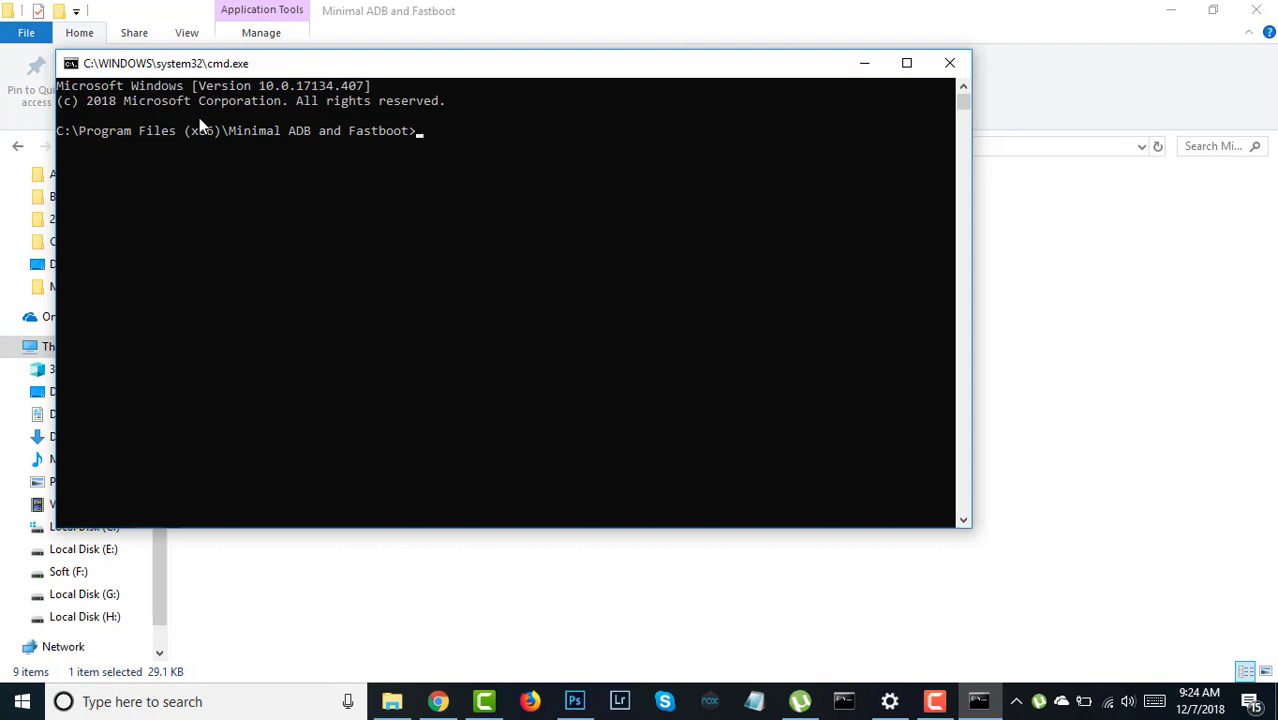
pyautogui.moveTo(472, 182)
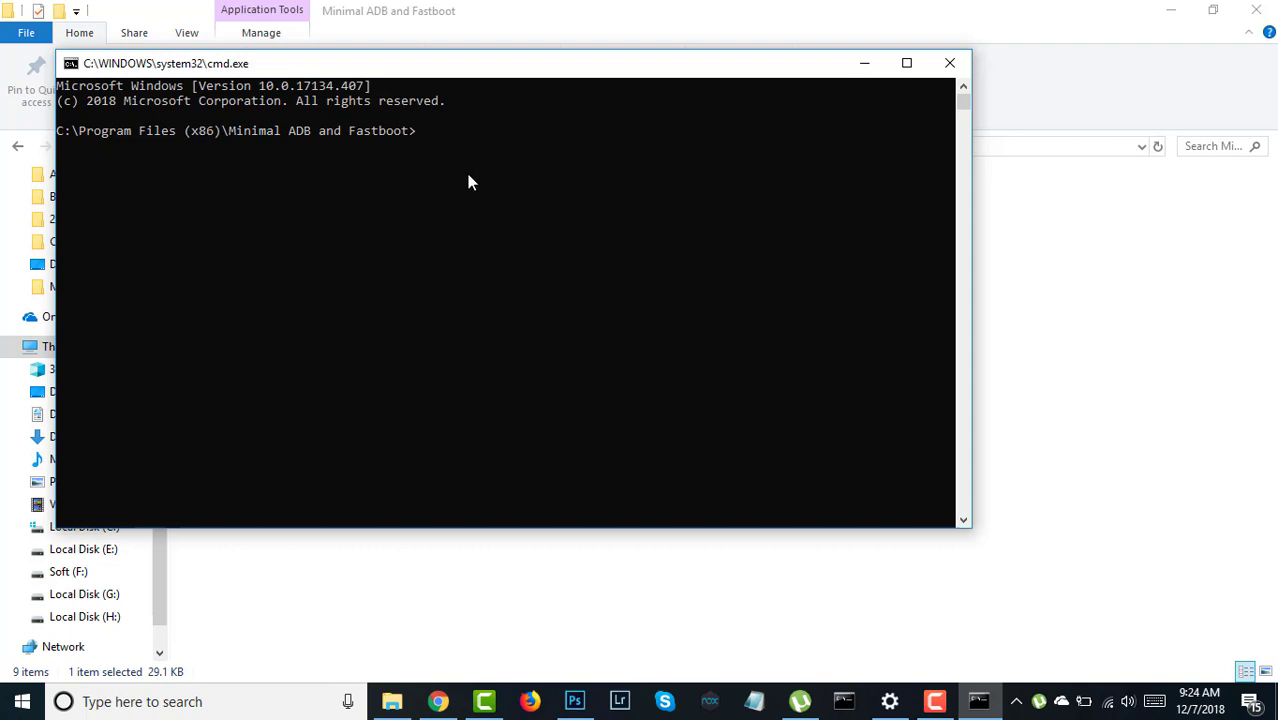
pyautogui.write('f')
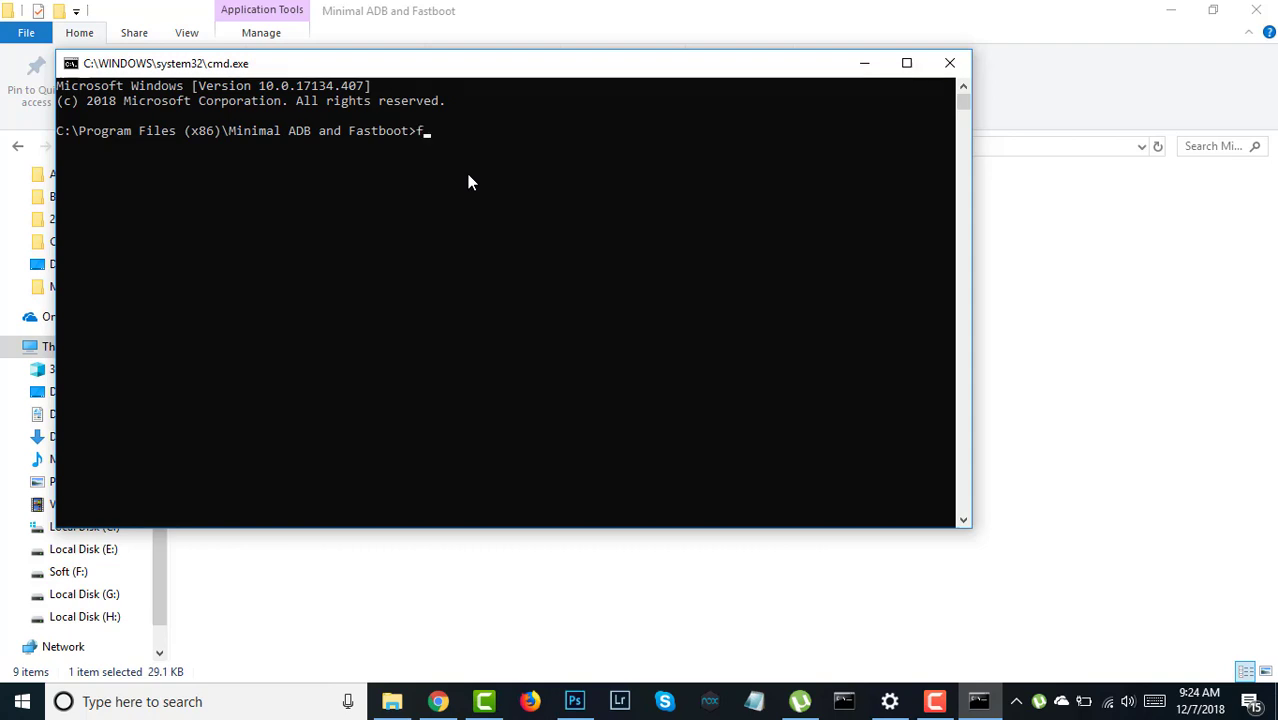
pyautogui.write('as')
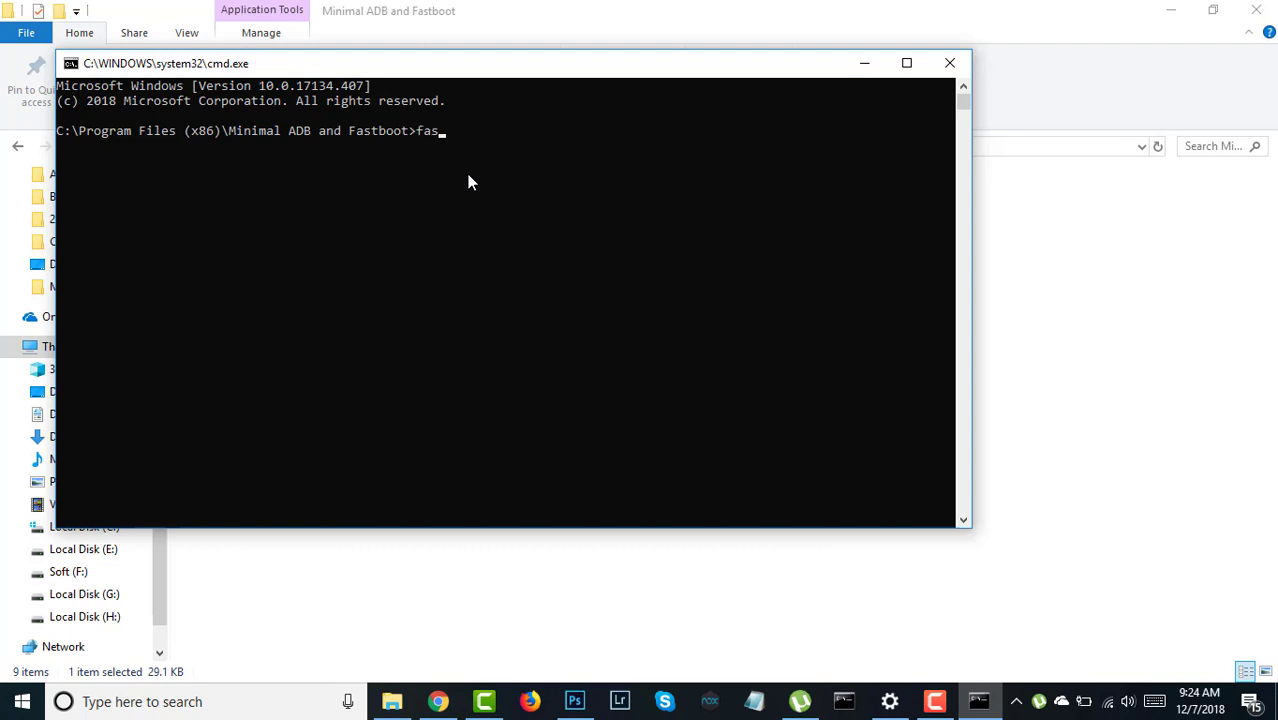
pyautogui.write('tboot')
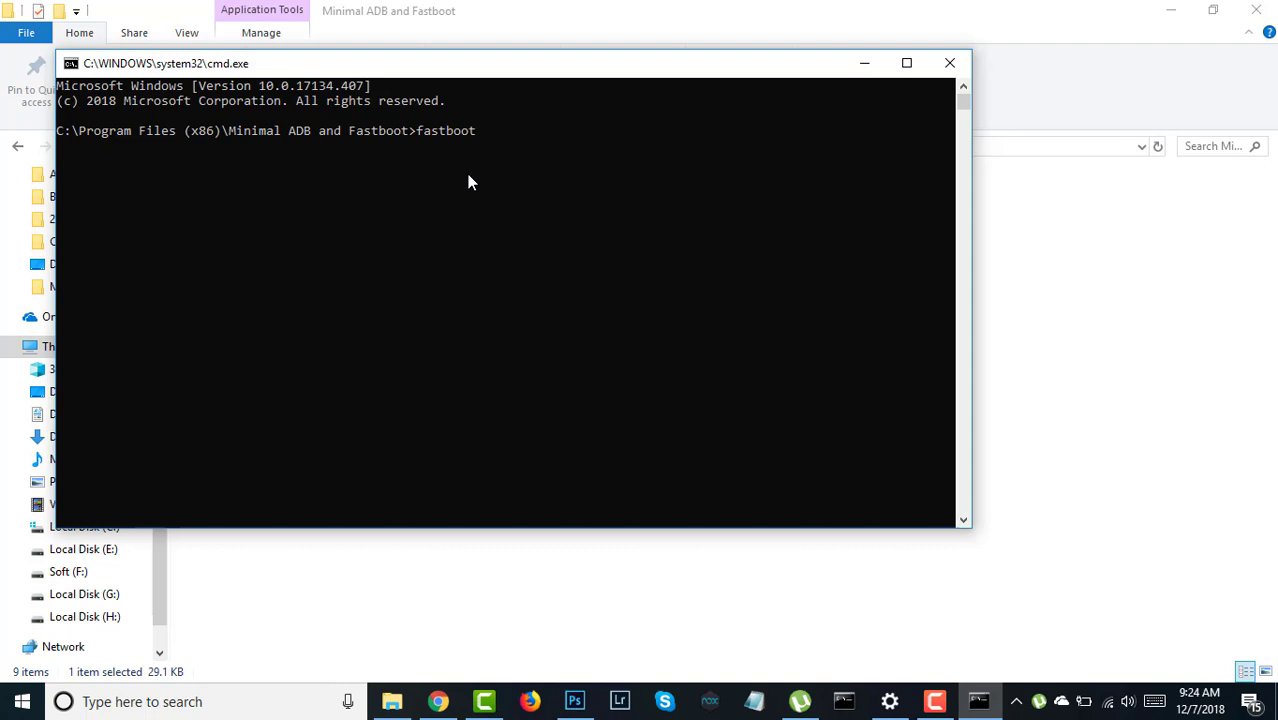
pyautogui.write('dev')
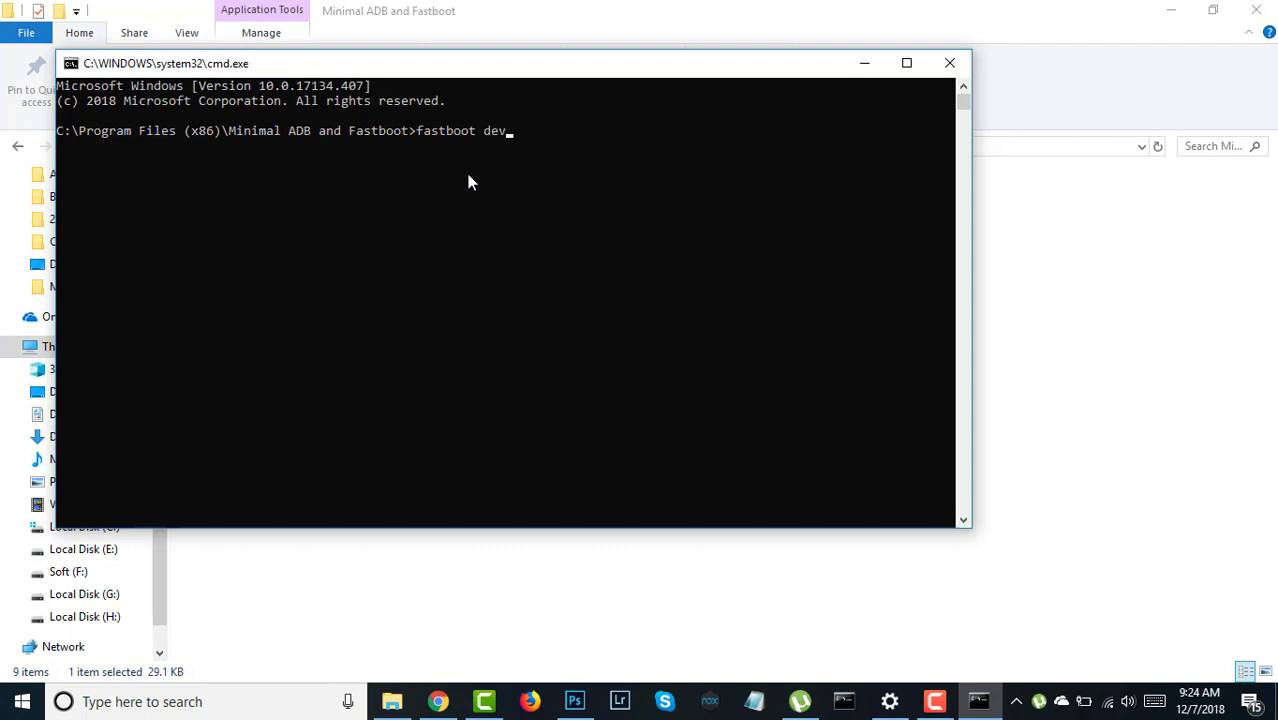
pyautogui.write('ices')
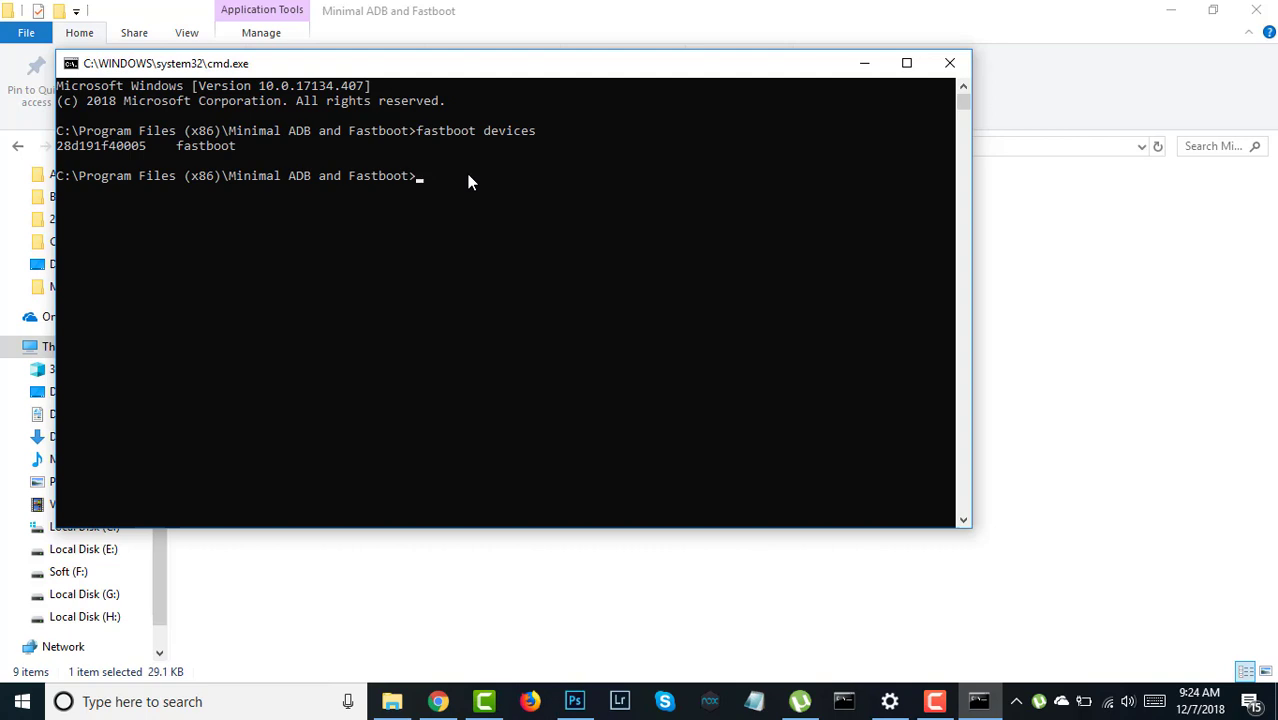
# - Begin the flash command by entering 'fastboot flash recovery '
pyautogui.write('fa')
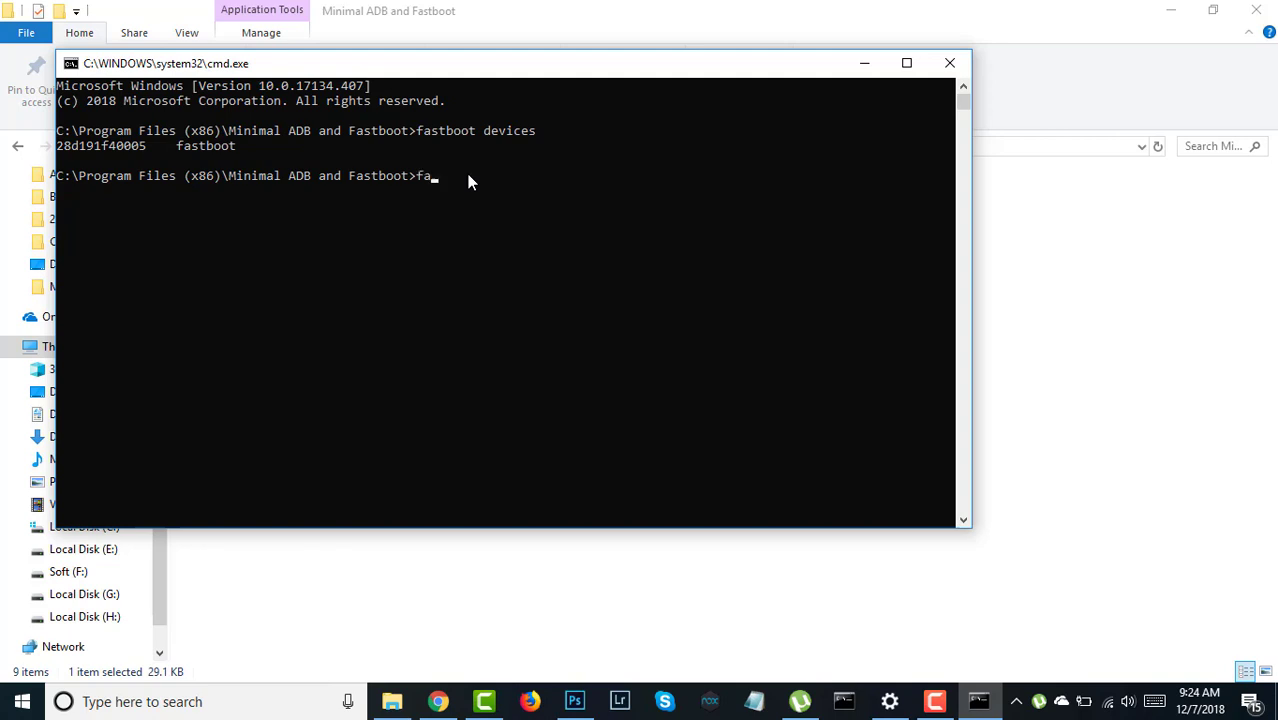
pyautogui.write('stboo')
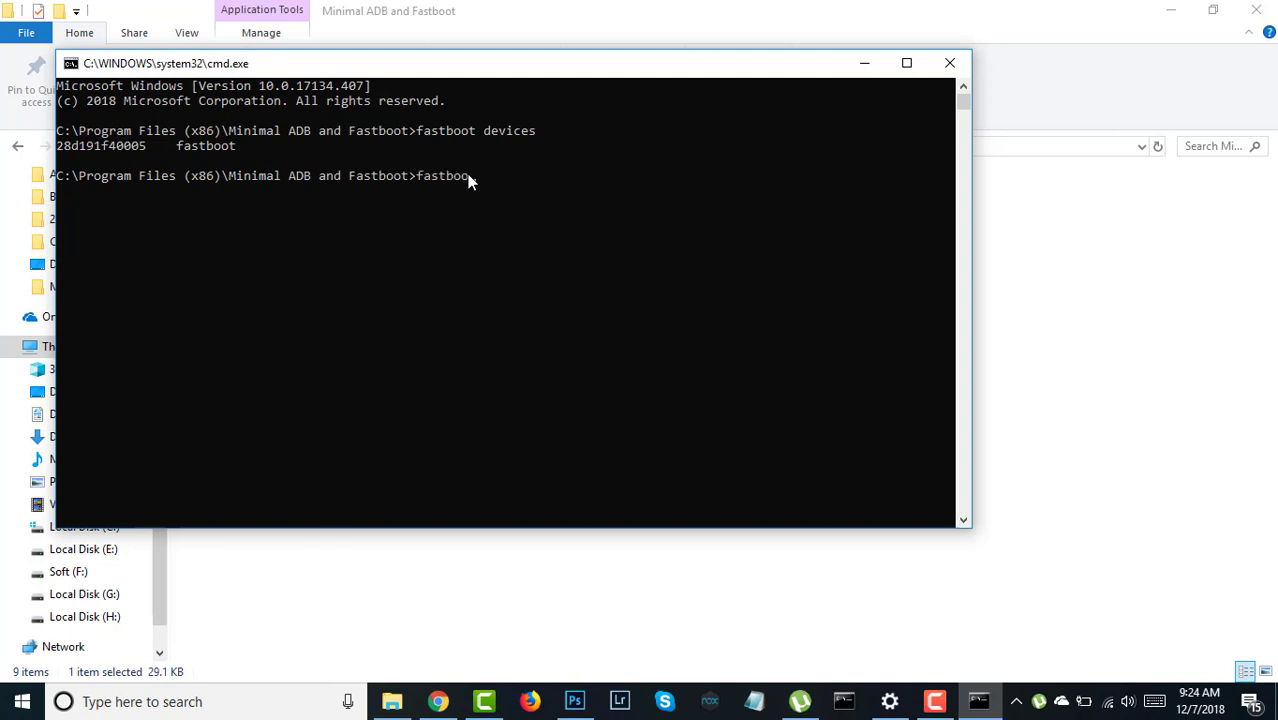
pyautogui.write('fl')
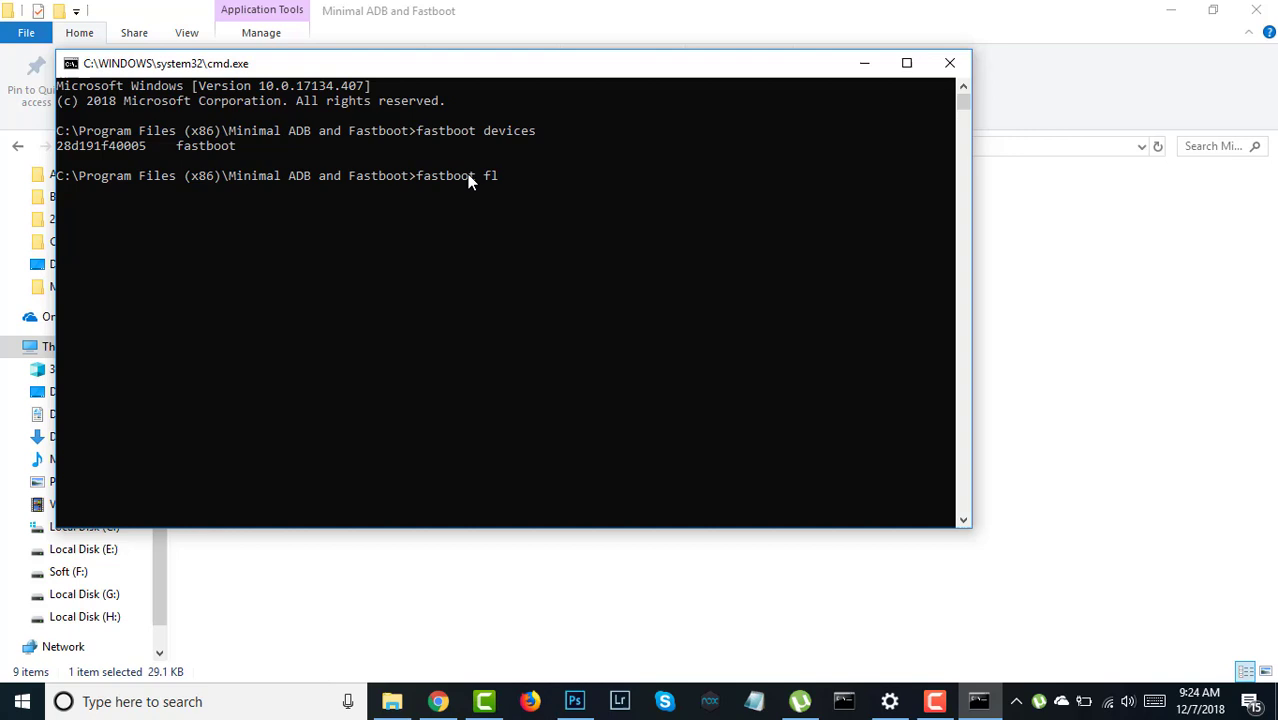
pyautogui.write('ash')
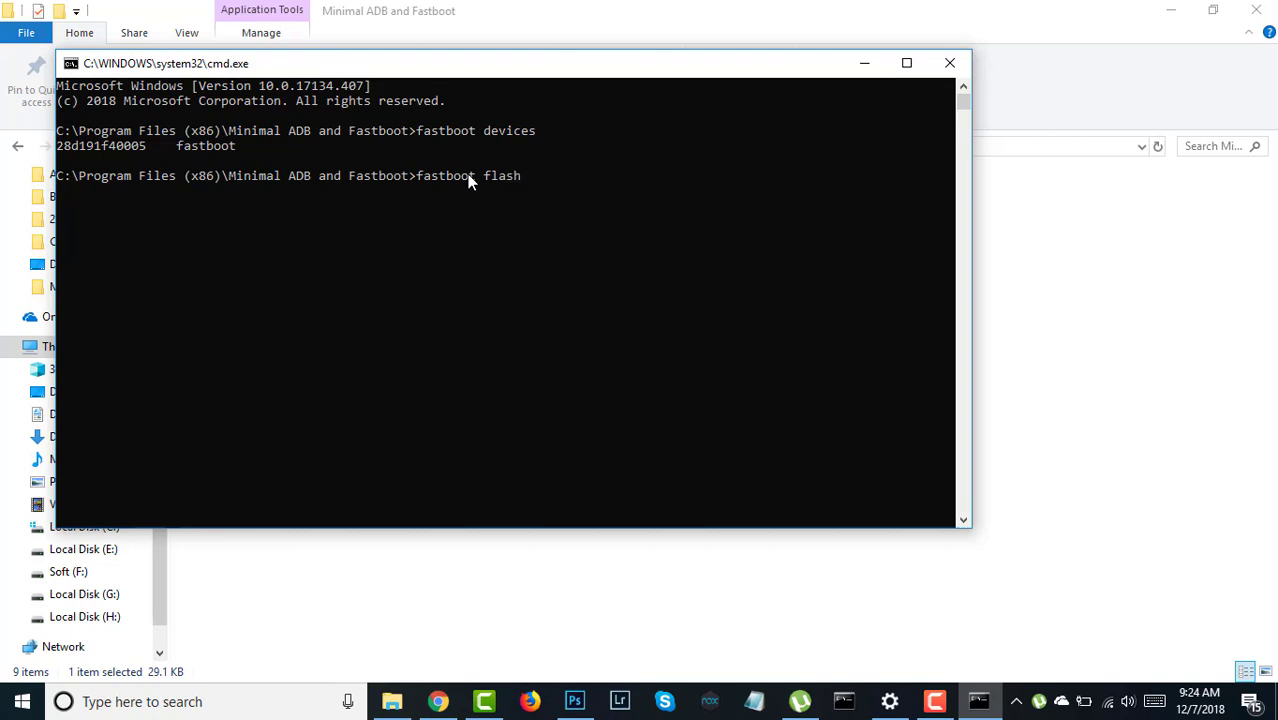
pyautogui.write('recov')
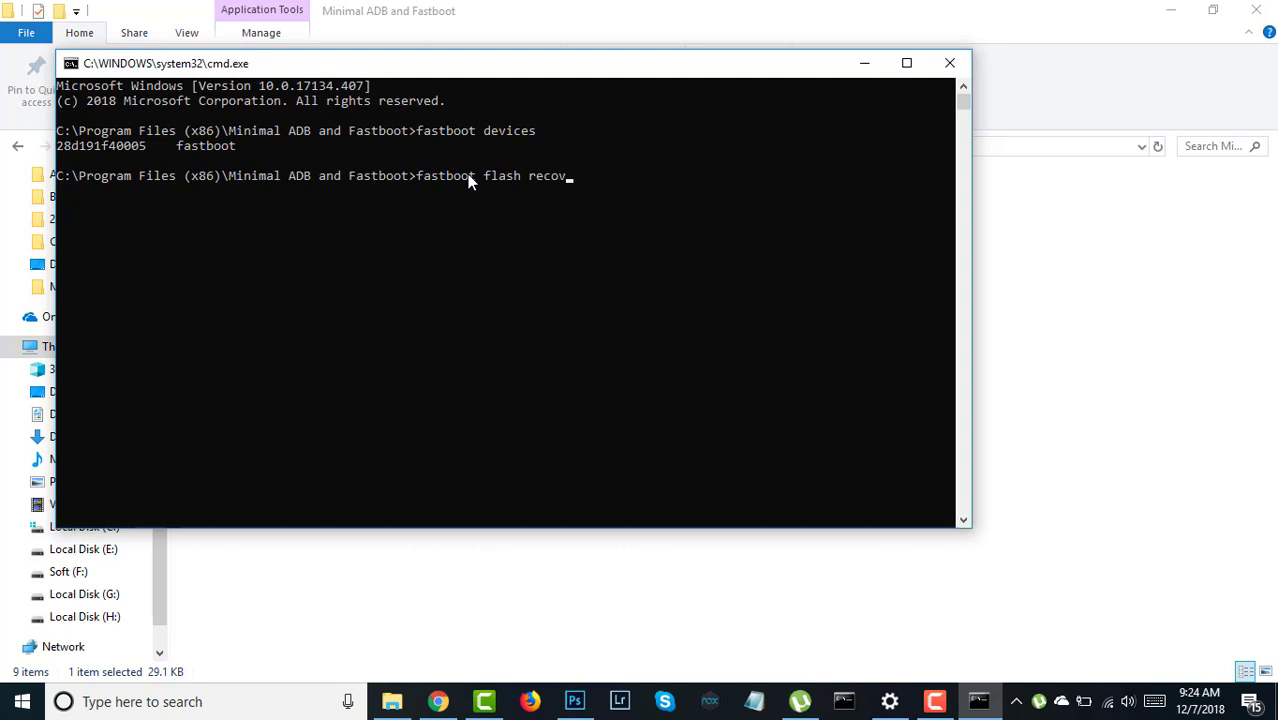
pyautogui.write('ery')
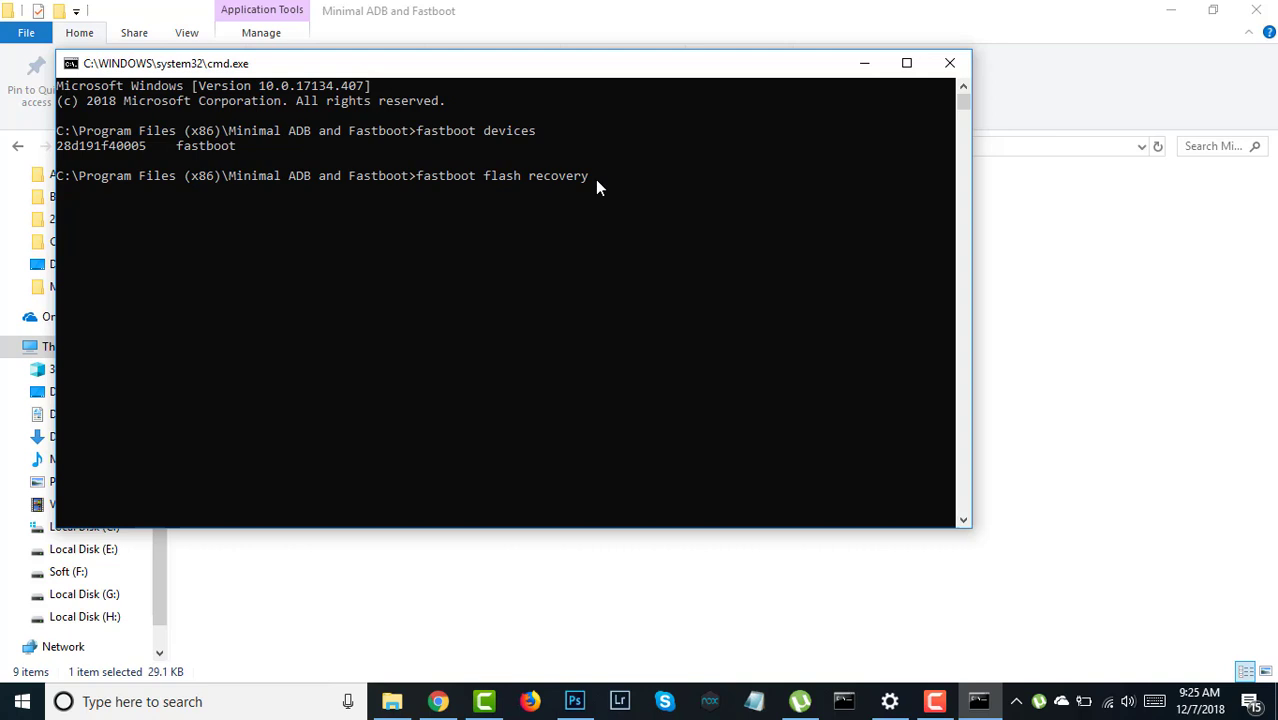
pyautogui.moveTo(544, 84)
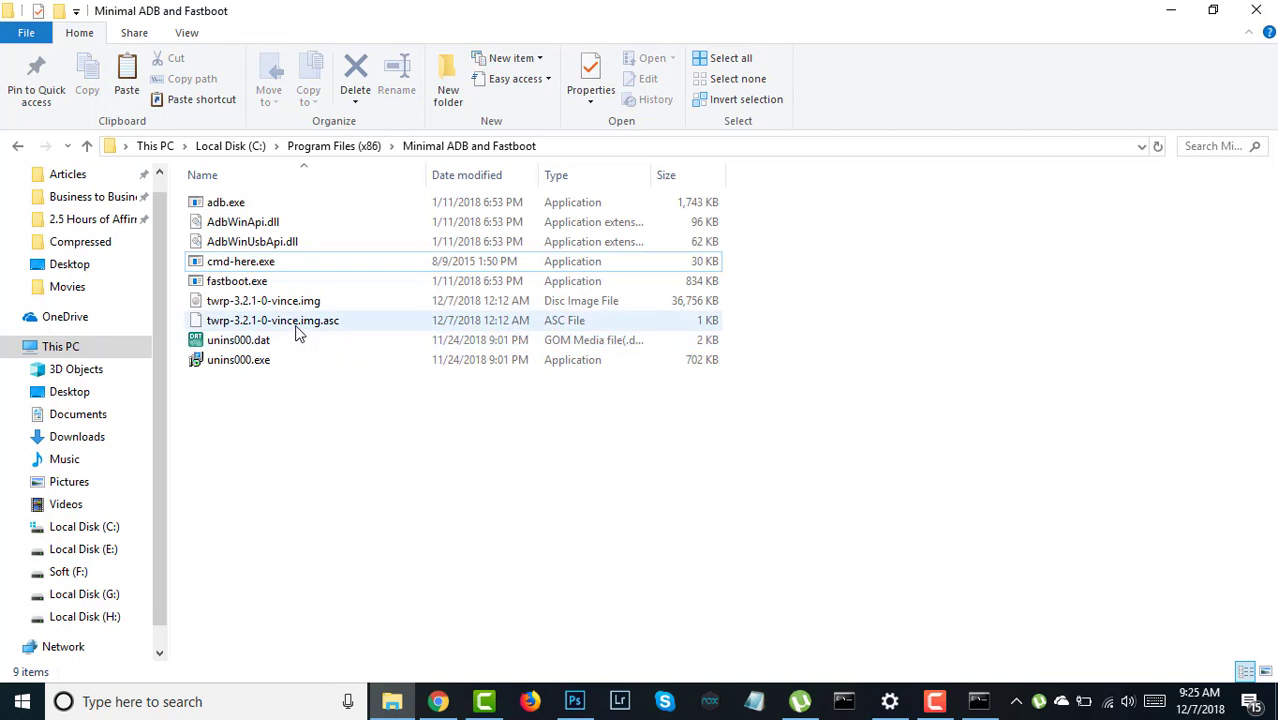
# - Copy the twrp-3.2.1-0-vince.img name from Explorer to complete and run the flash command
pyautogui.rightClick(272, 320)
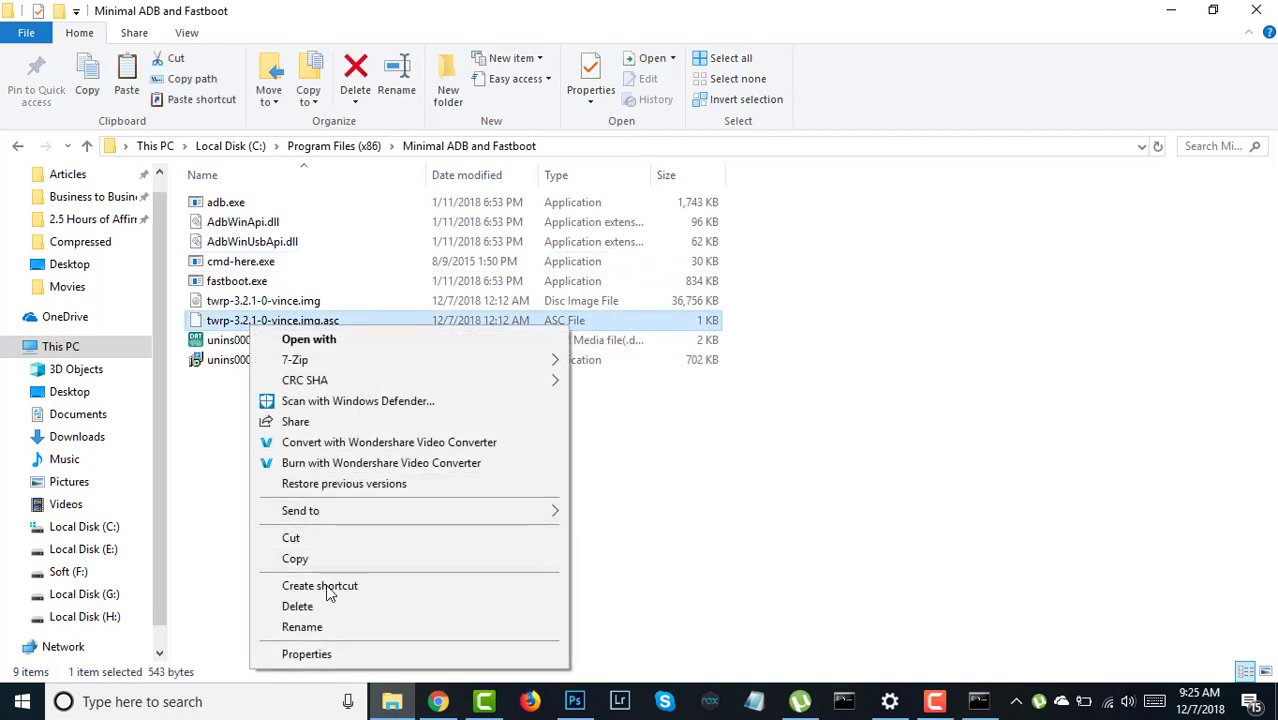
pyautogui.click(302, 628)
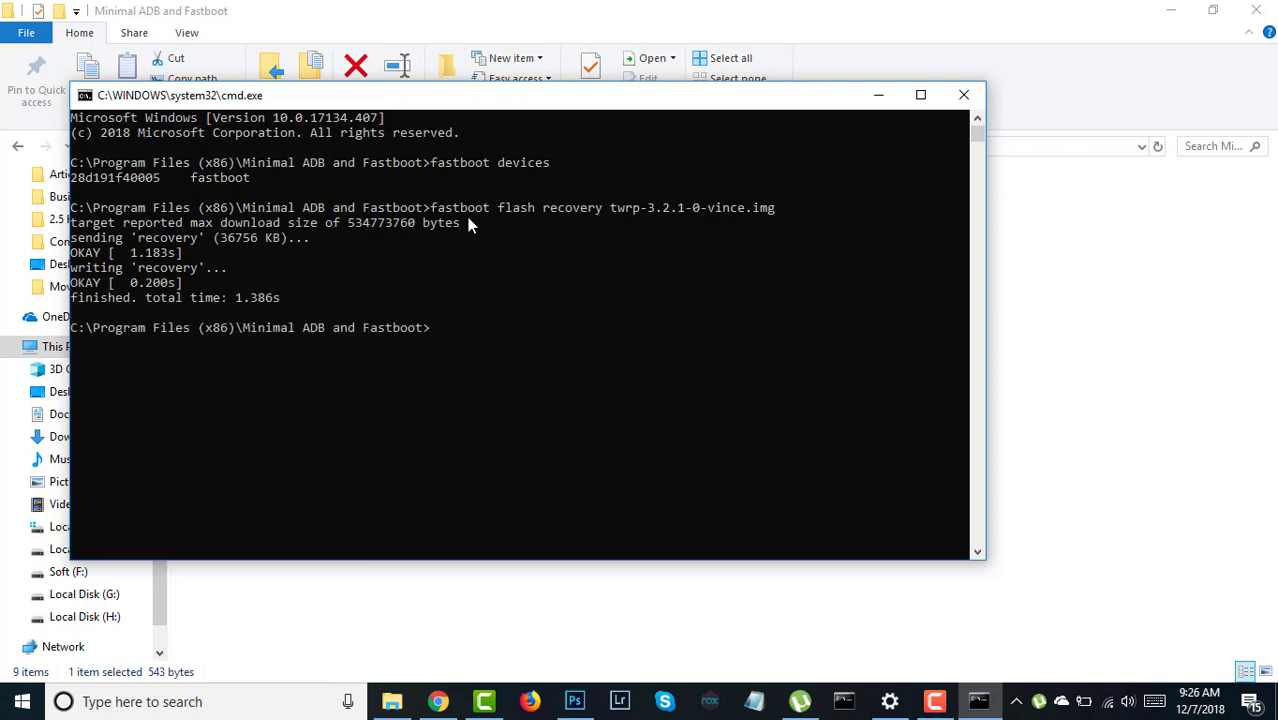
pyautogui.moveTo(352, 320)
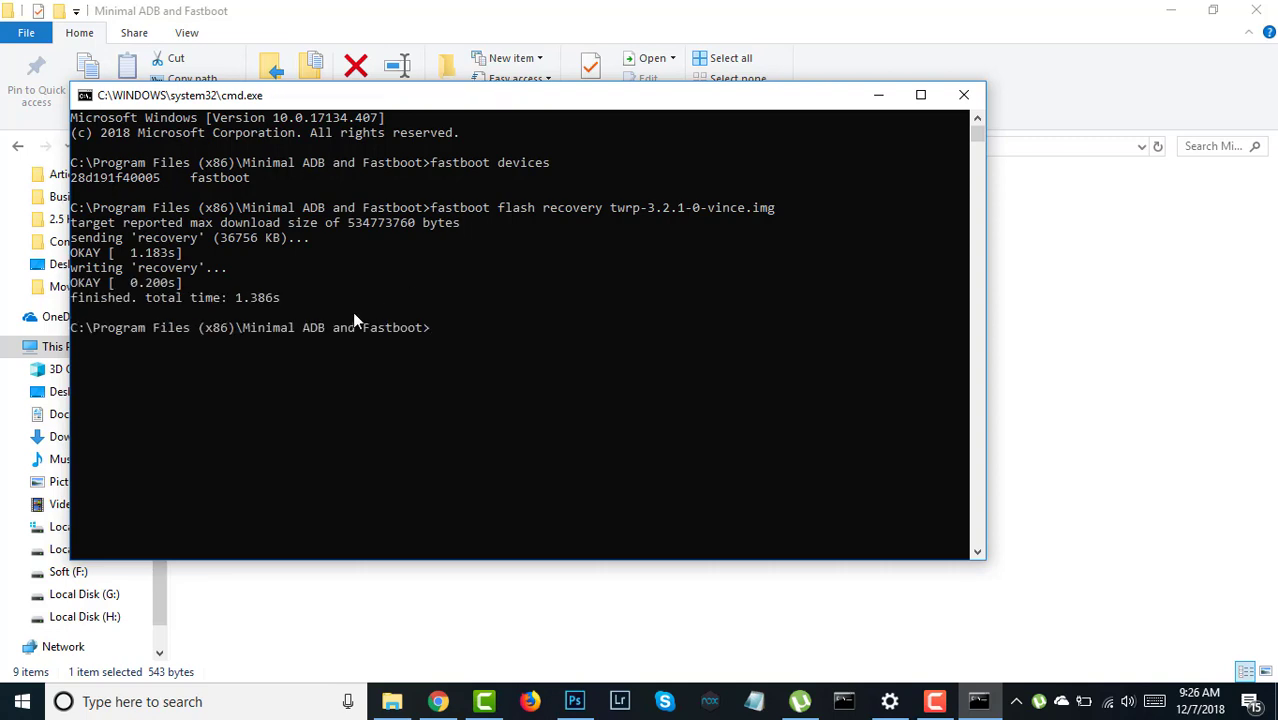
pyautogui.doubleClick(104, 296)
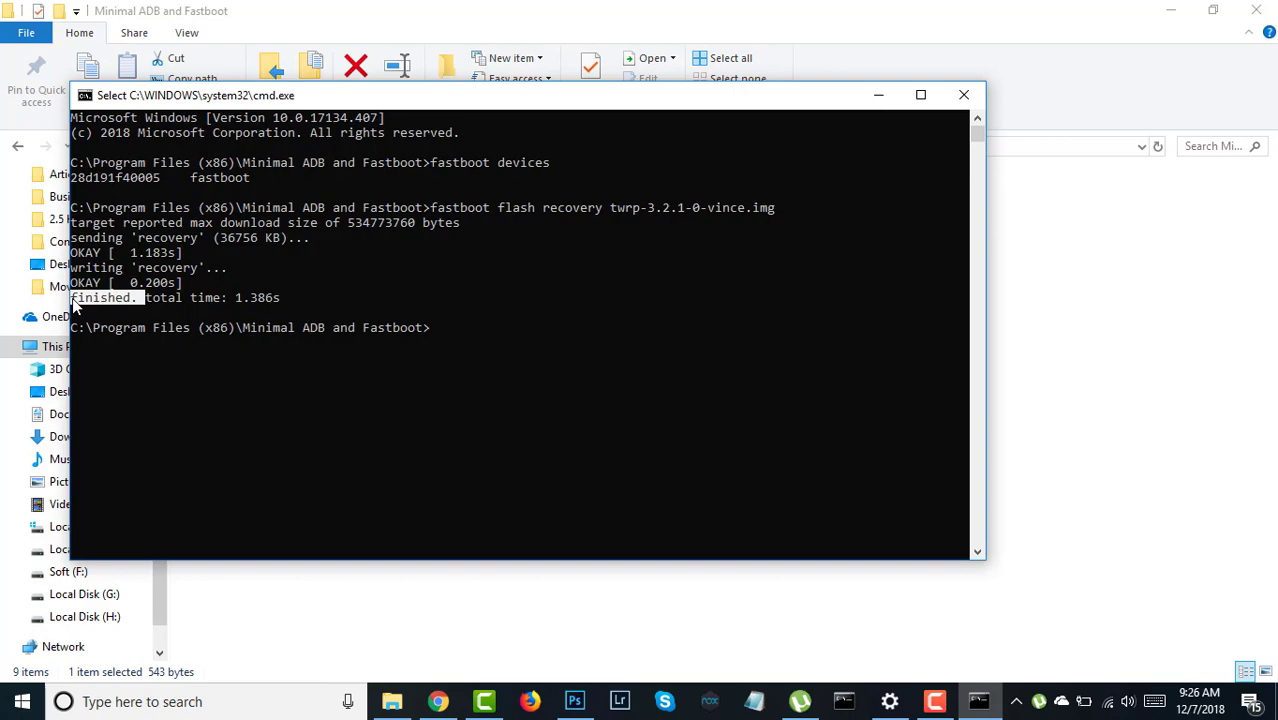